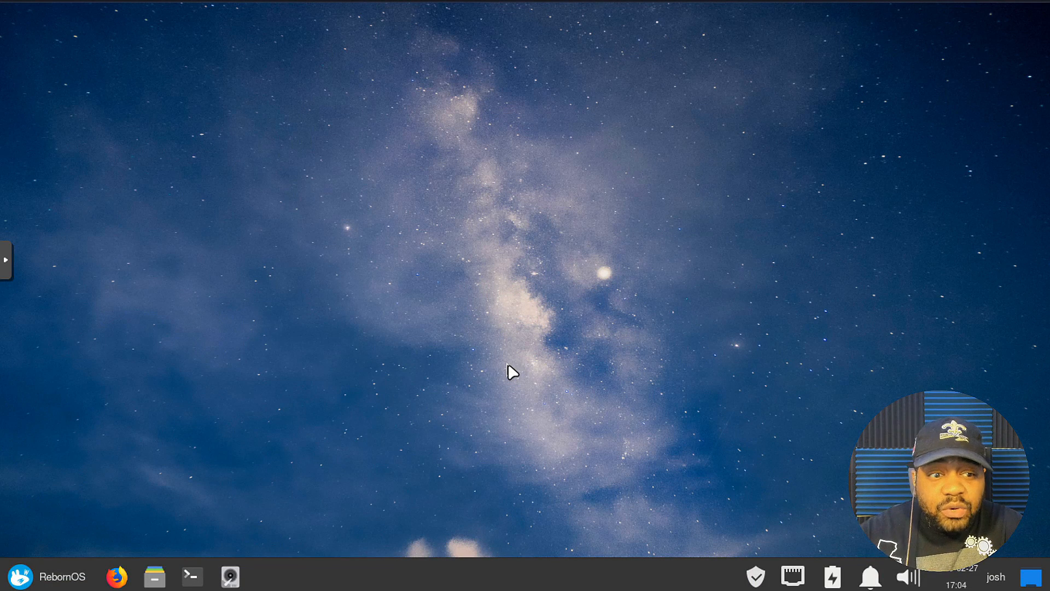
{"action": "mouse_move", "coordinate": [365, 438]}
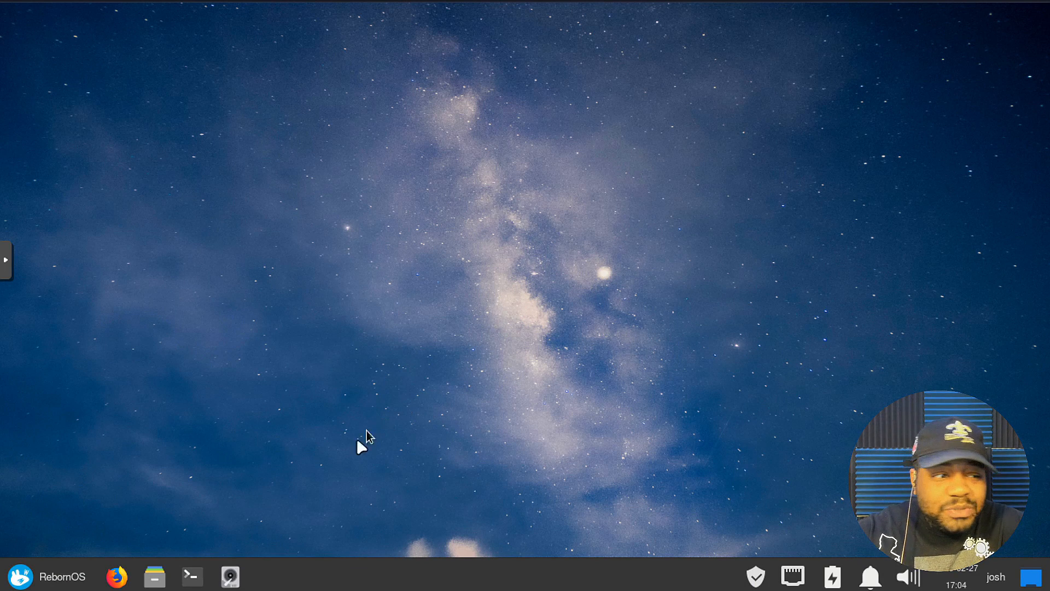
Launch a terminal from the panel and enlarge its text with View > Zoom In
{"action": "left_click", "coordinate": [191, 577]}
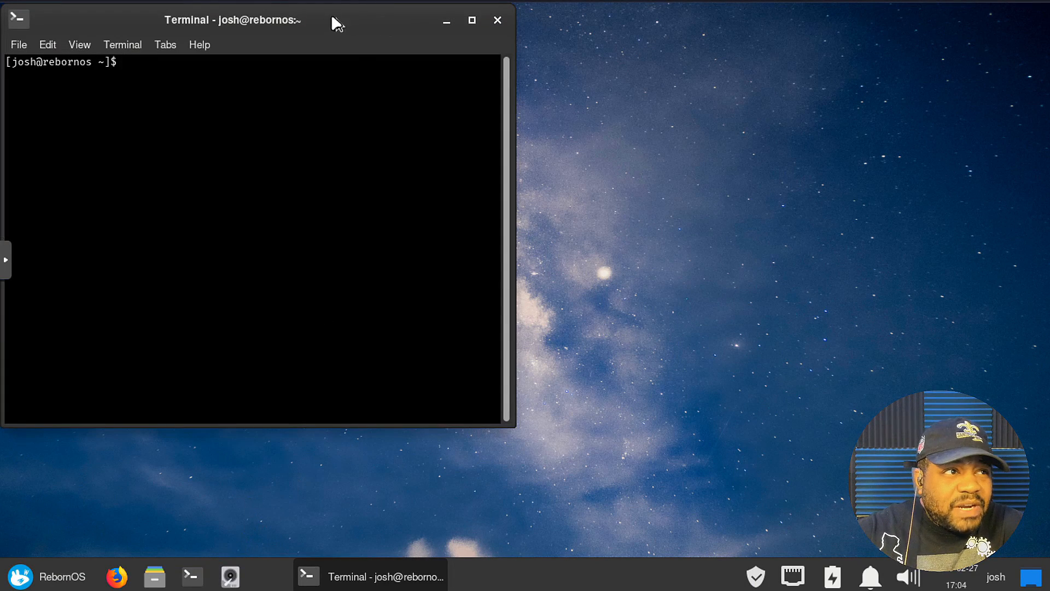
{"action": "left_click", "coordinate": [78, 44]}
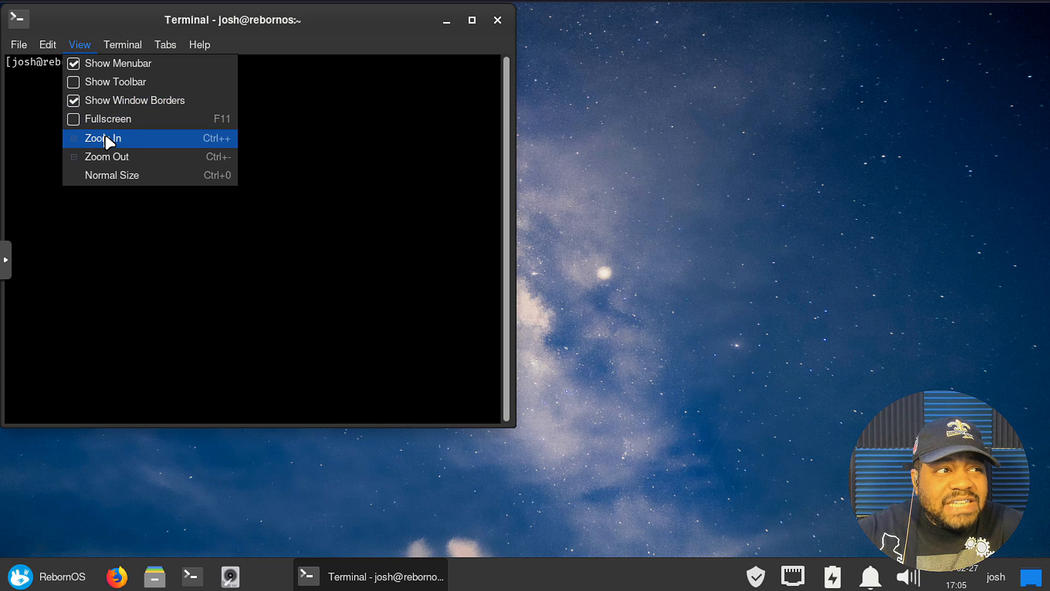
{"action": "left_click", "coordinate": [100, 138]}
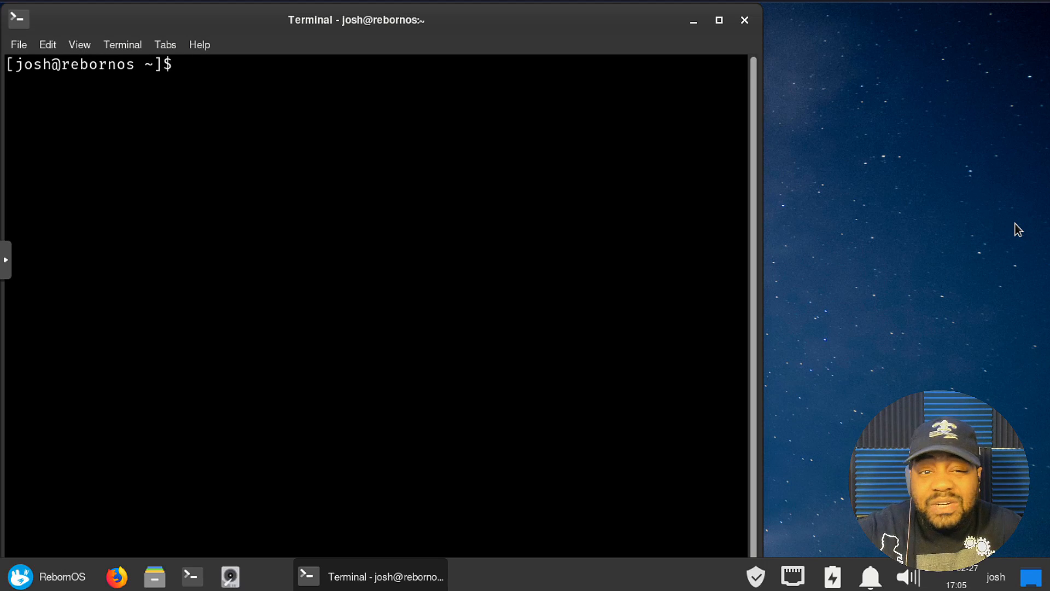
{"action": "mouse_move", "coordinate": [279, 119]}
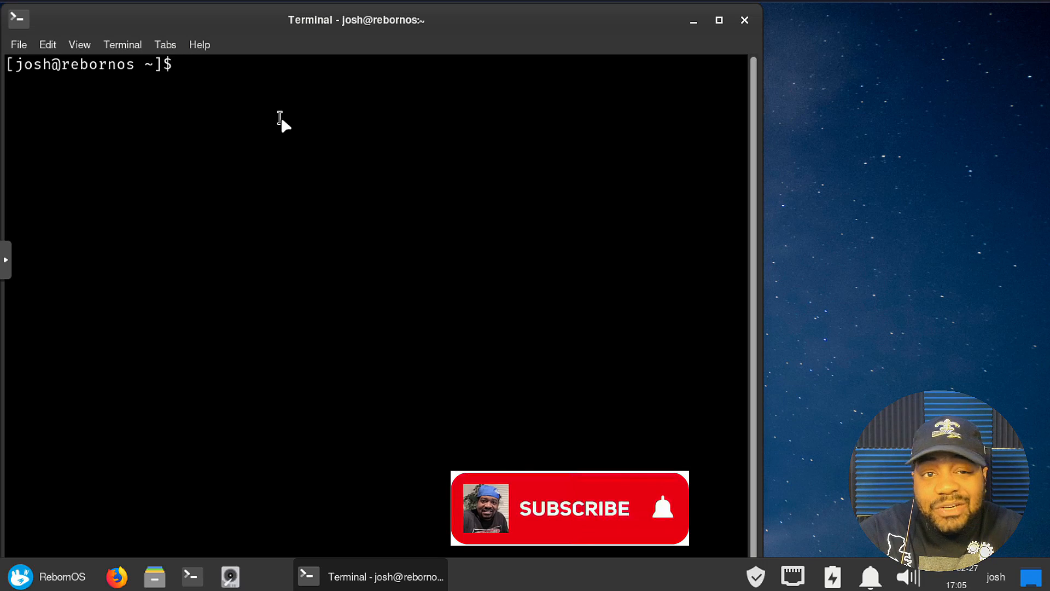
Run man bash (after fixing a mistyped word) and scroll through the manual
{"action": "type", "text": "man"}
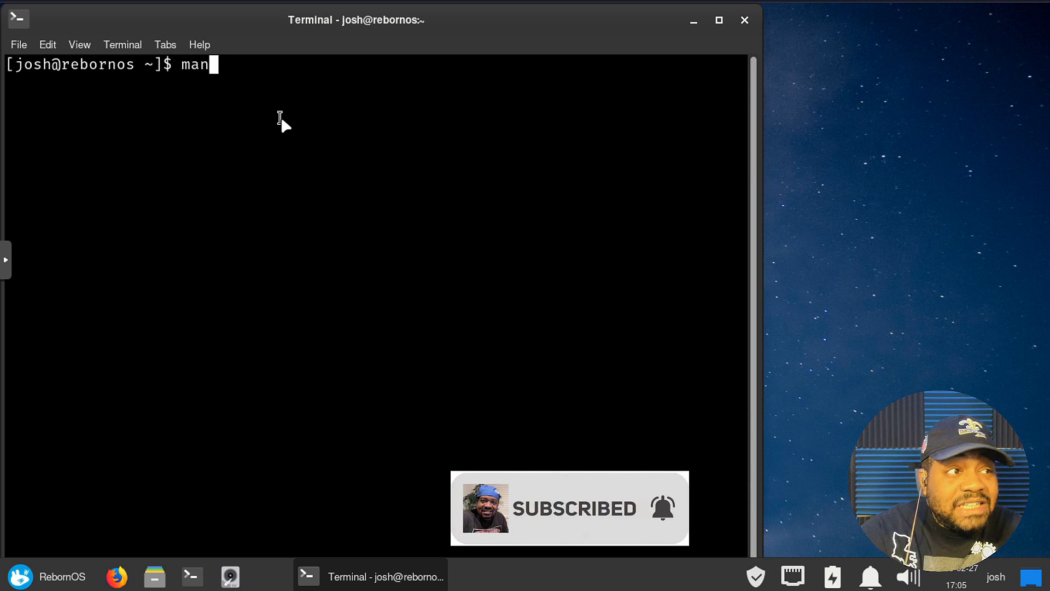
{"action": "type", "text": "back"}
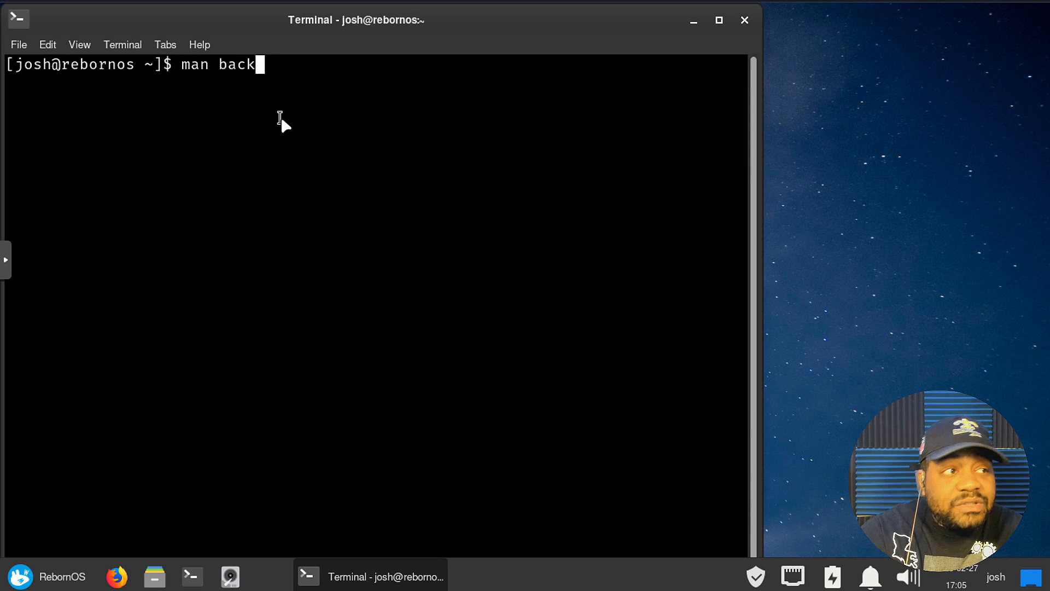
{"action": "key", "text": "BackSpace"}
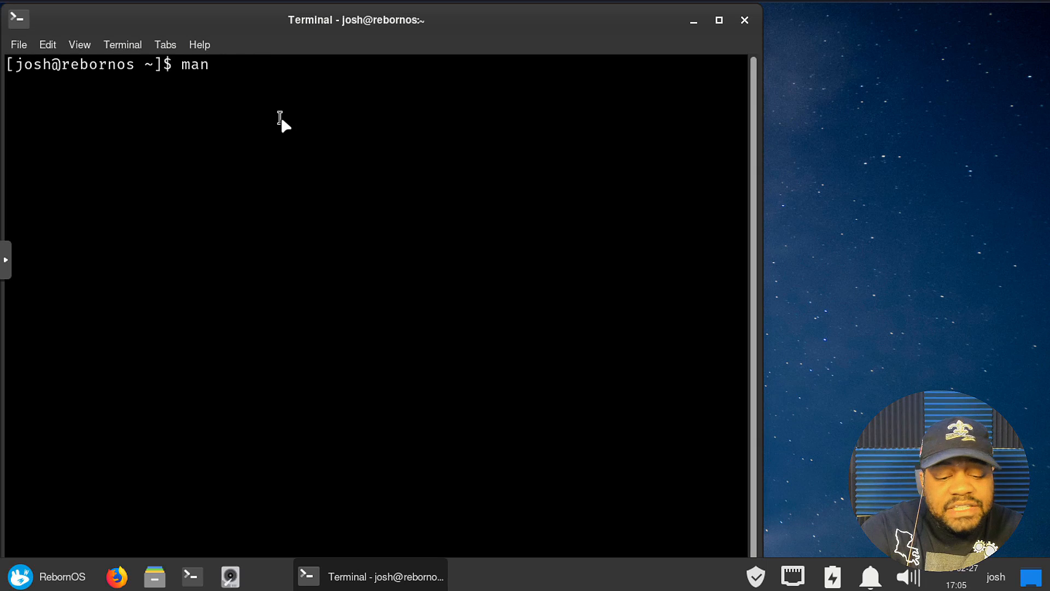
{"action": "type", "text": "bash"}
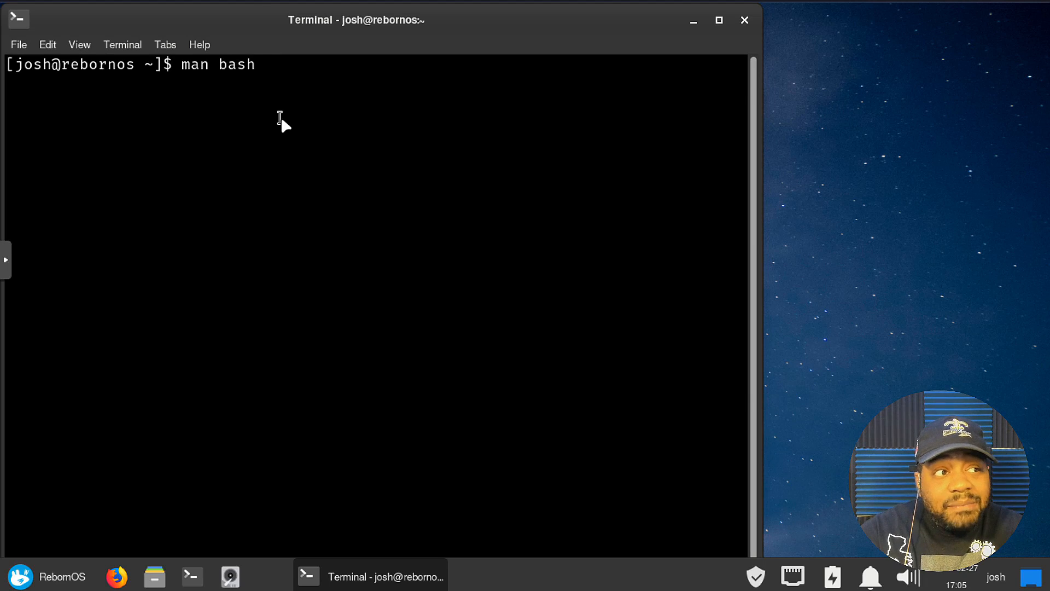
{"action": "key", "text": "Return"}
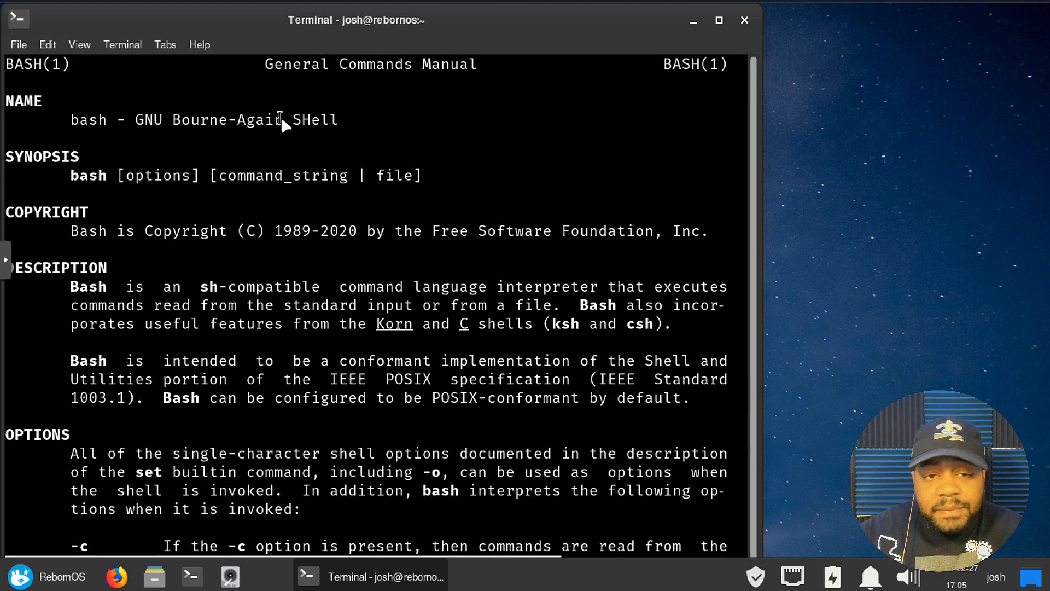
{"action": "mouse_move", "coordinate": [1027, 223]}
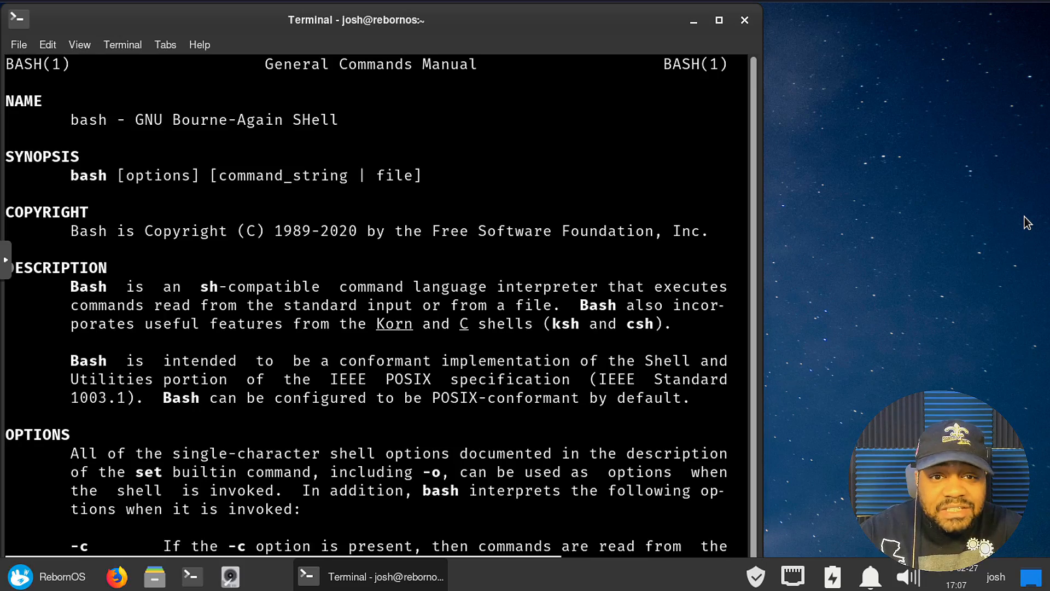
{"action": "mouse_move", "coordinate": [479, 332]}
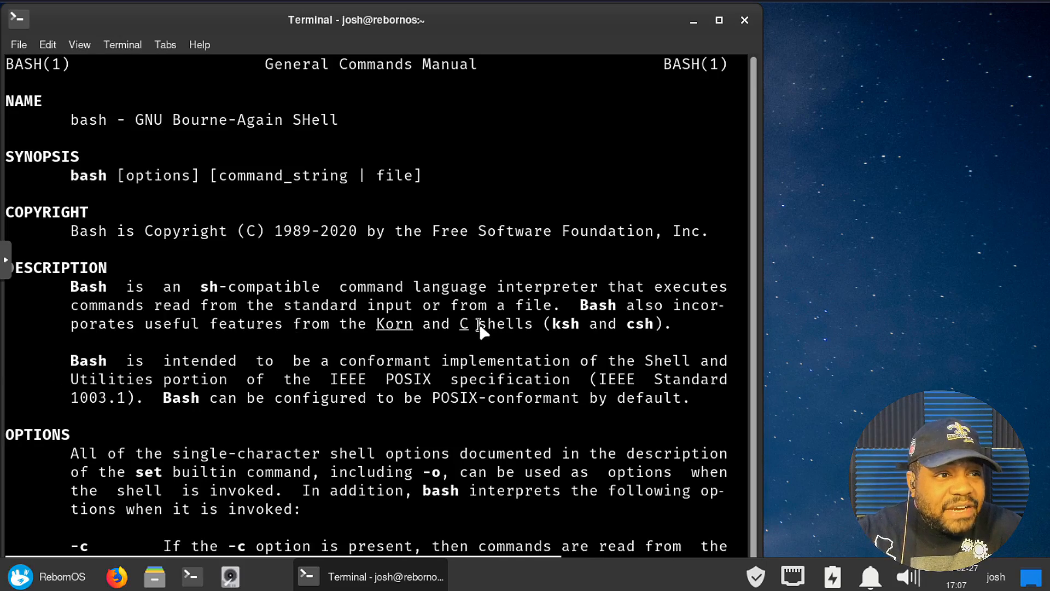
{"action": "scroll", "scroll_direction": "down", "scroll_amount": 3}
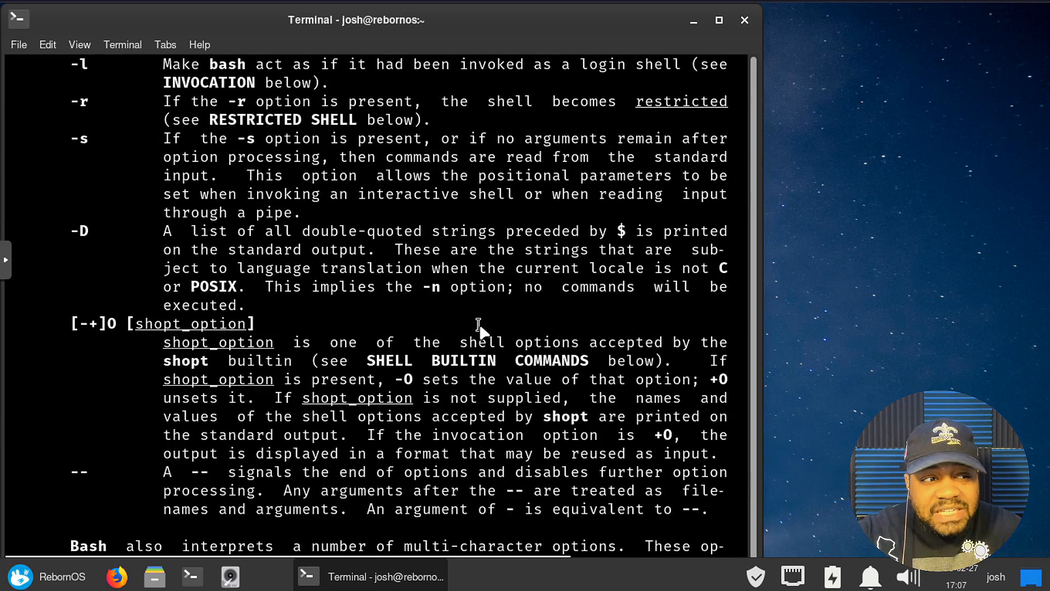
{"action": "scroll", "scroll_direction": "up", "scroll_amount": 3}
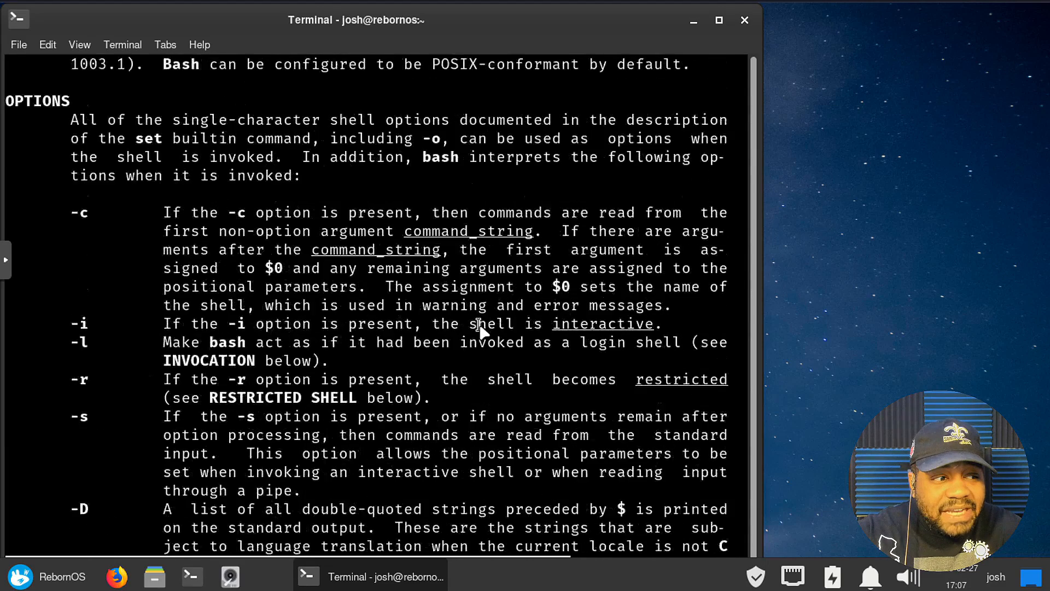
{"action": "scroll", "scroll_direction": "up", "scroll_amount": 3}
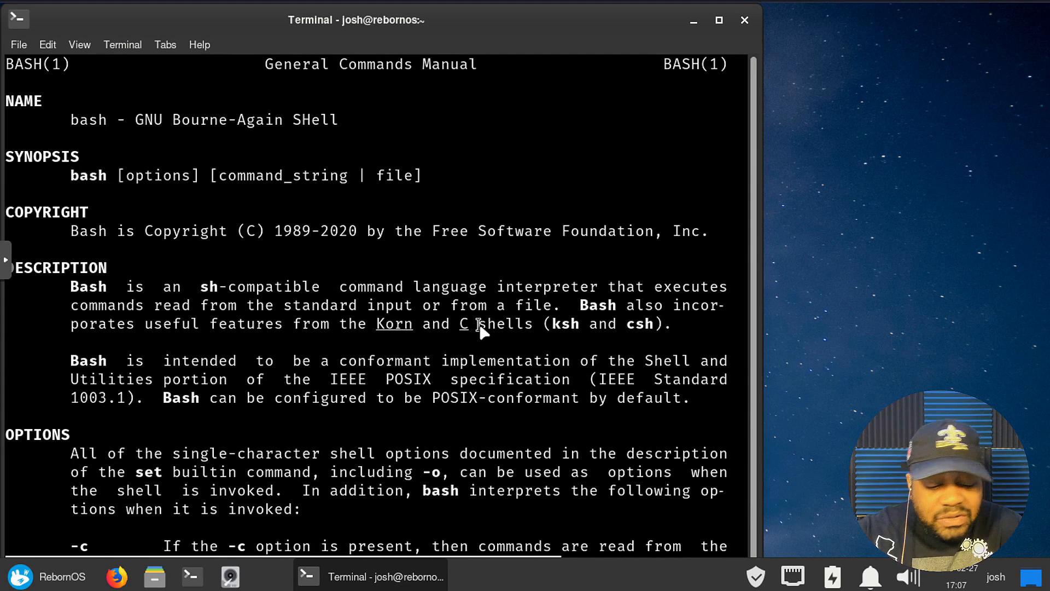
Quit the bash manual and run man zsh to show the Z shell manual
{"action": "key", "text": "q"}
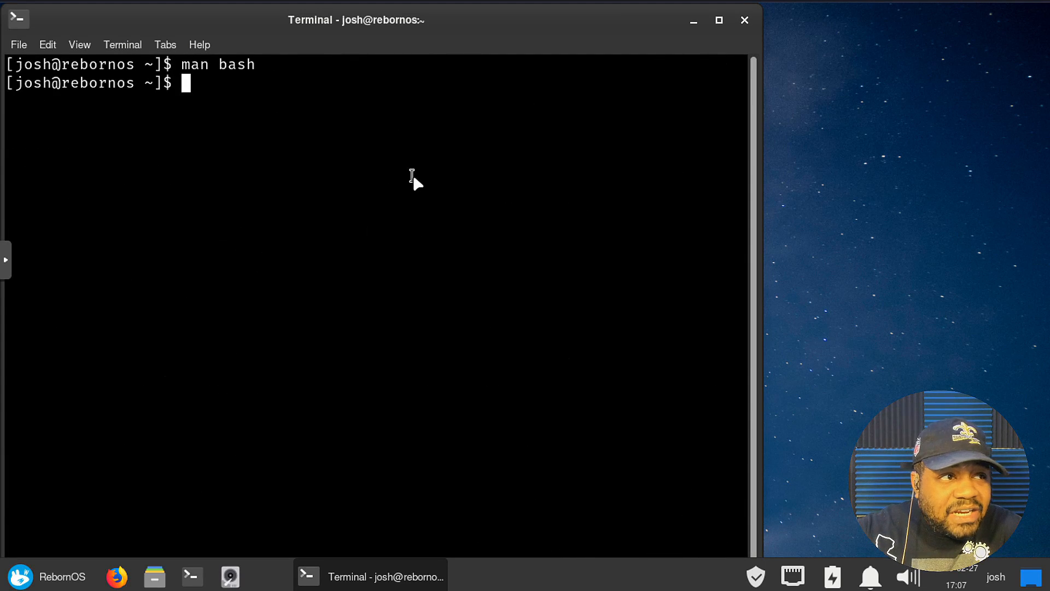
{"action": "type", "text": "man"}
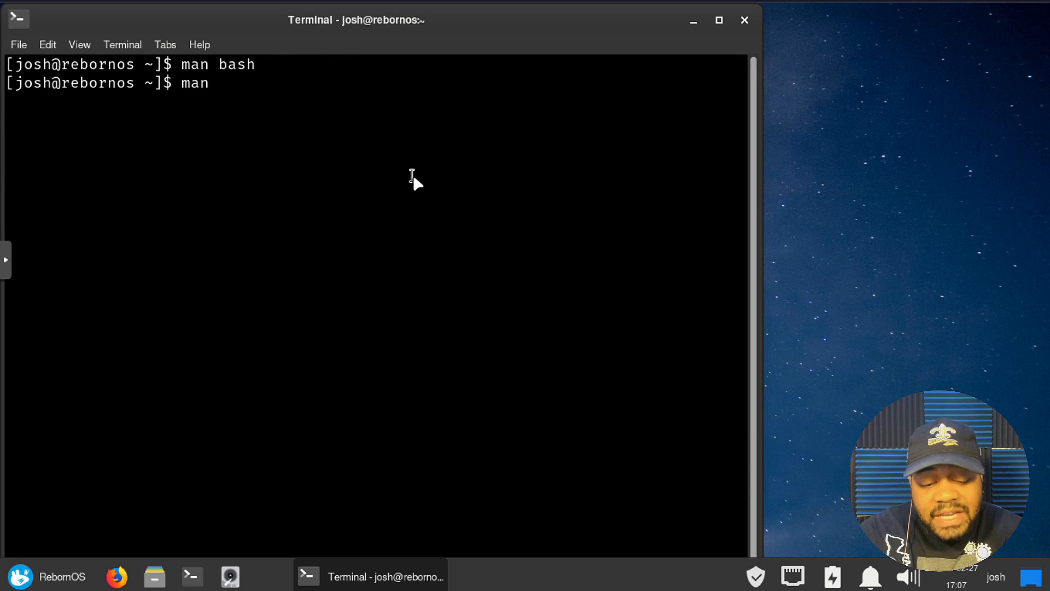
{"action": "type", "text": "zsh"}
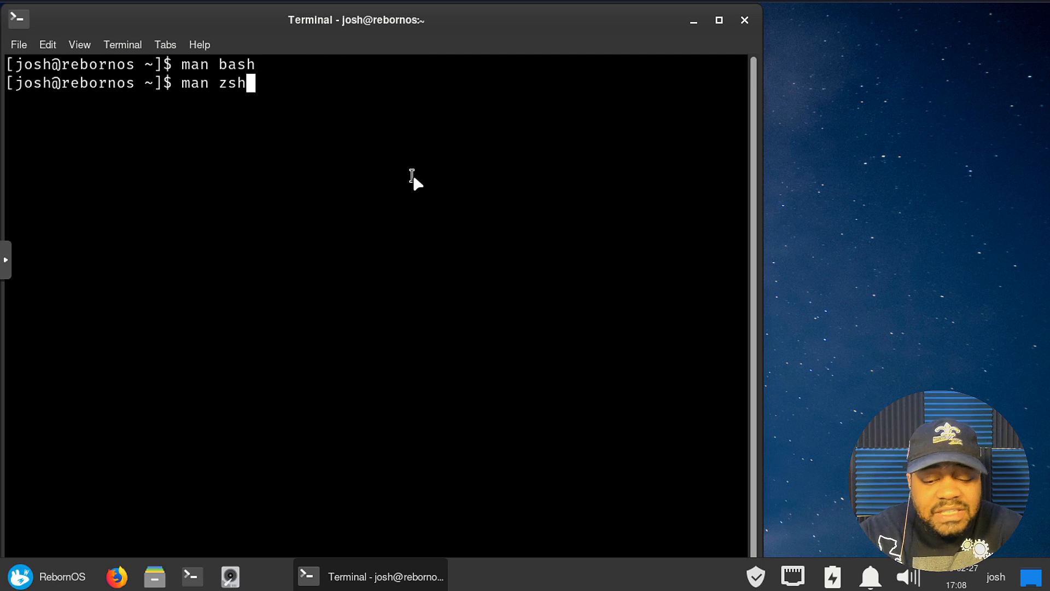
{"action": "key", "text": "Return"}
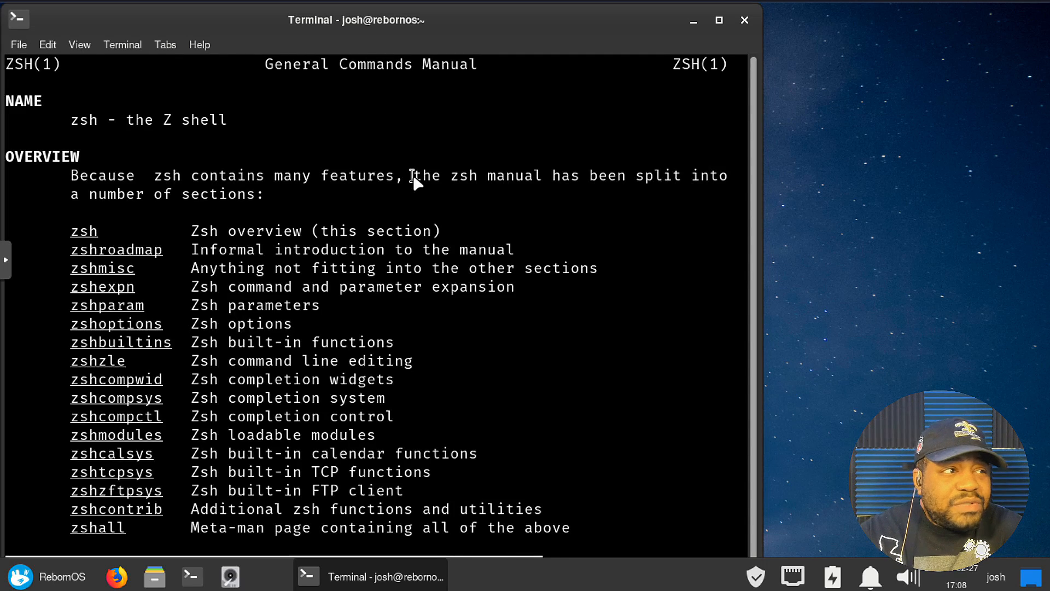
{"action": "mouse_move", "coordinate": [1041, 398]}
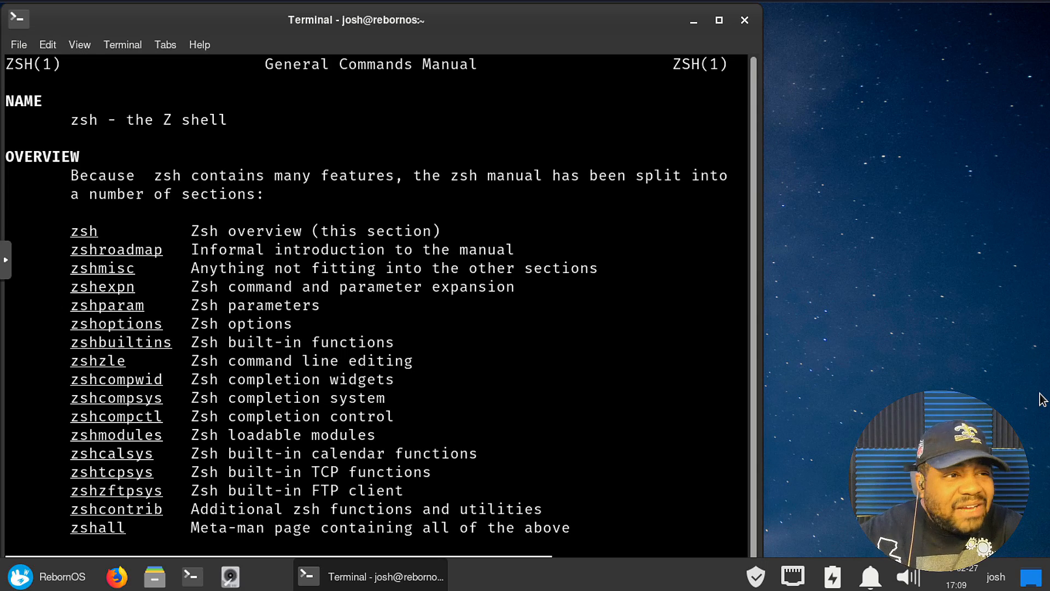
{"action": "mouse_move", "coordinate": [552, 423]}
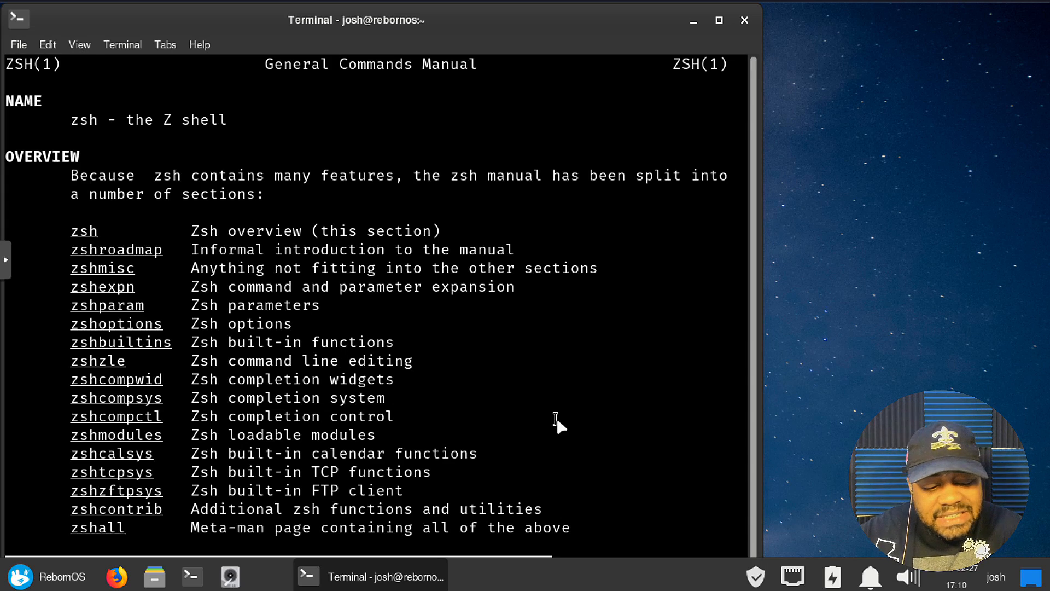
Quit the zsh manual and install fish with sudo pacman -S fish, confirming the prompt
{"action": "key", "text": "q"}
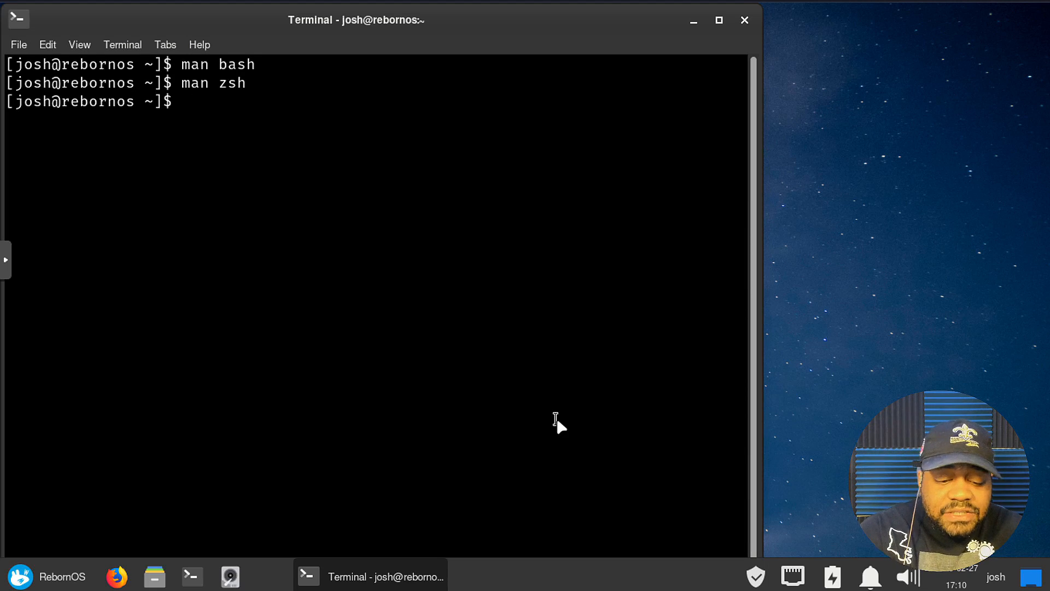
{"action": "type", "text": "sudo"}
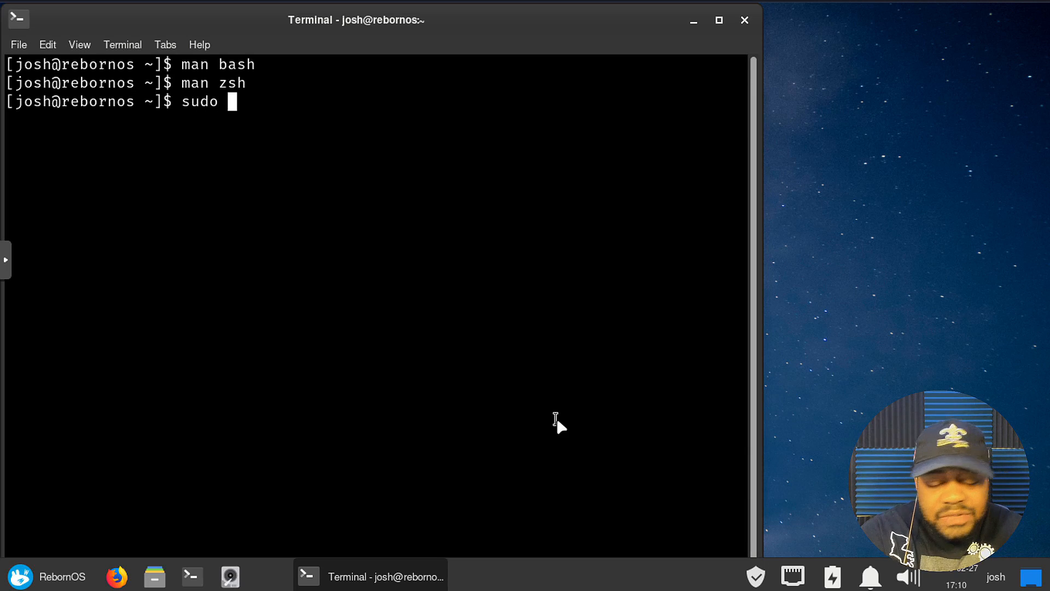
{"action": "type", "text": "pa"}
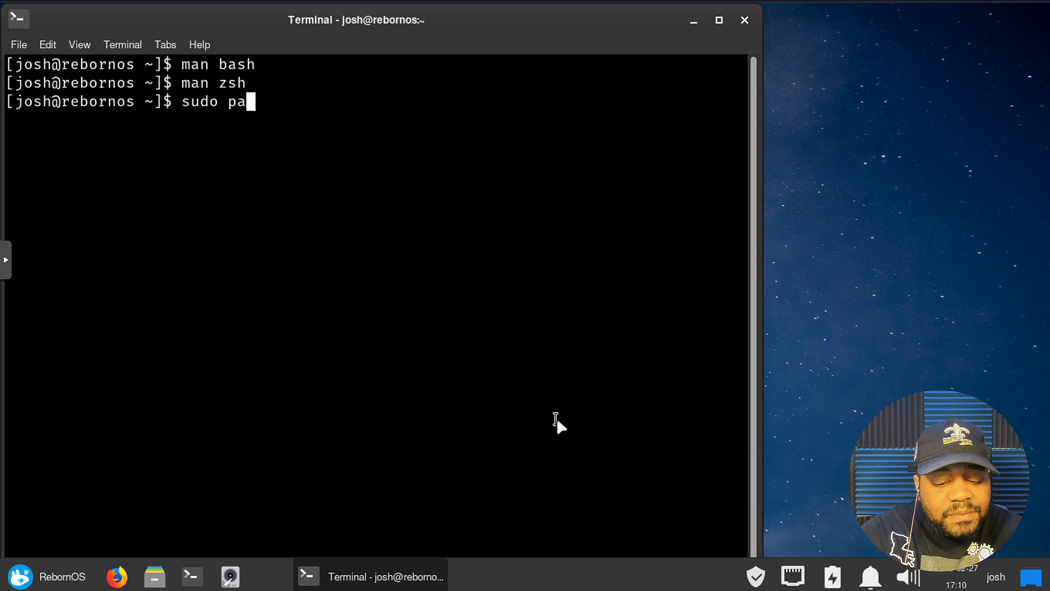
{"action": "type", "text": "cman -"}
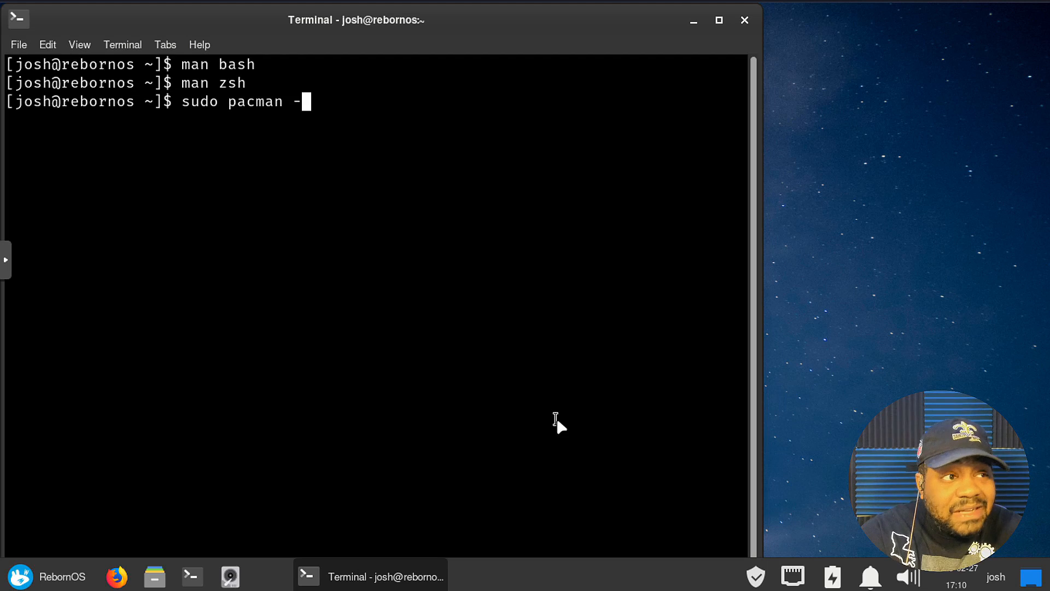
{"action": "type", "text": "S"}
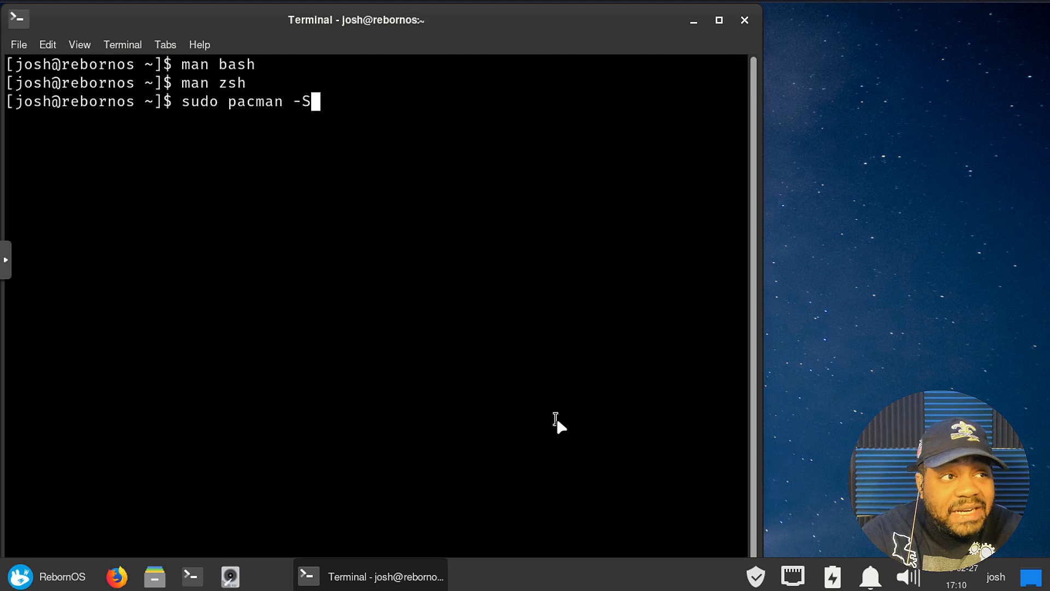
{"action": "type", "text": "fis"}
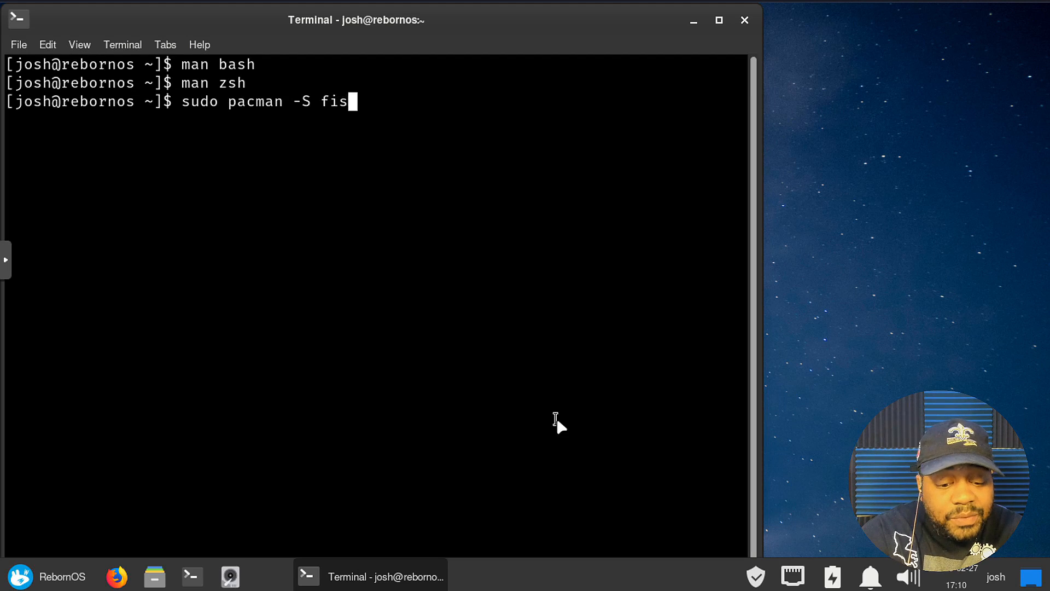
{"action": "type", "text": "h"}
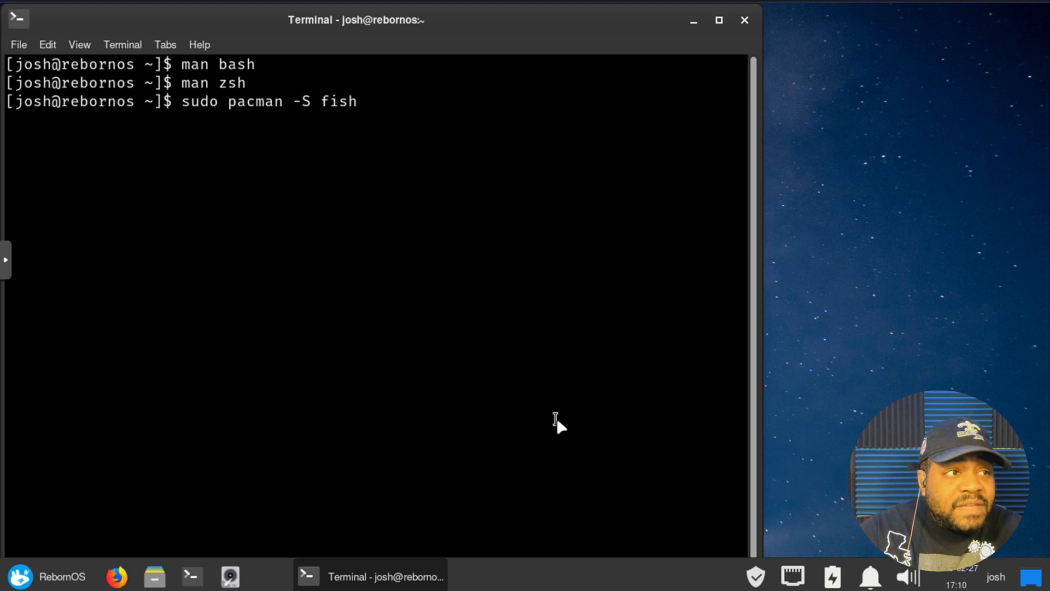
{"action": "key", "text": "Return"}
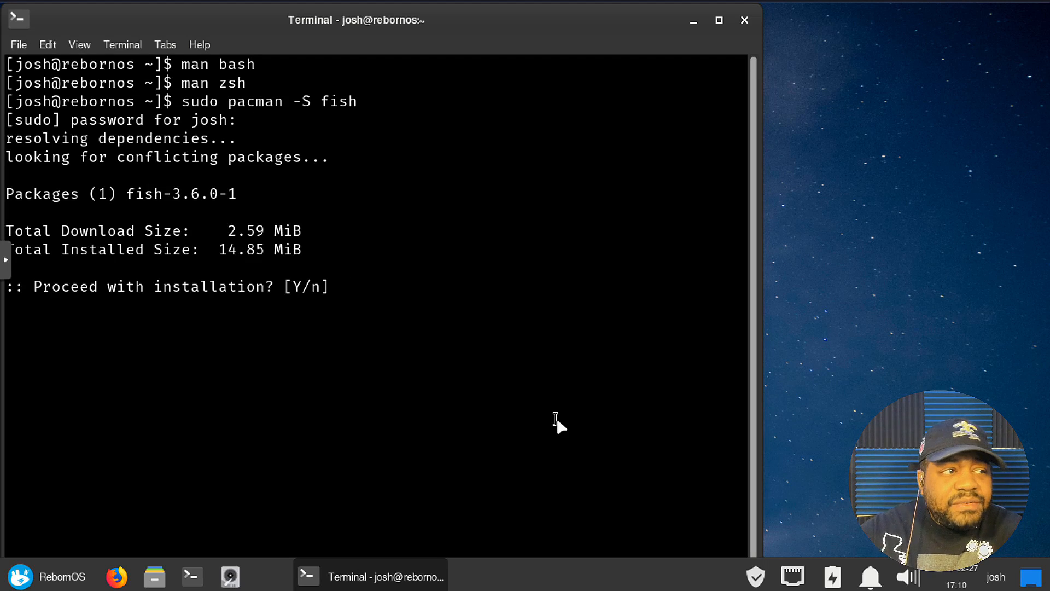
{"action": "key", "text": "Return"}
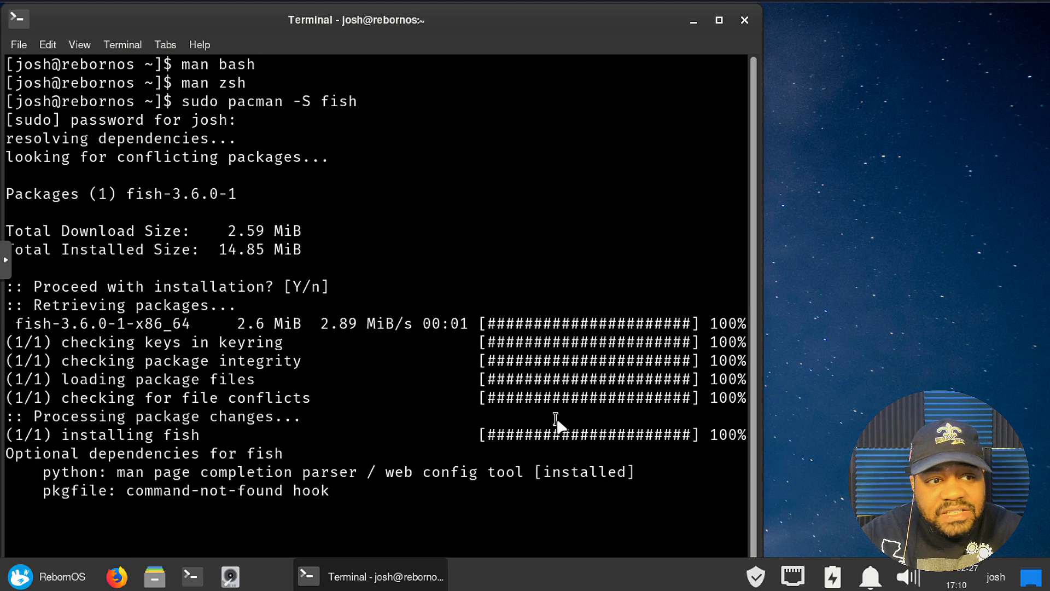
{"action": "scroll", "scroll_direction": "down", "scroll_amount": 3}
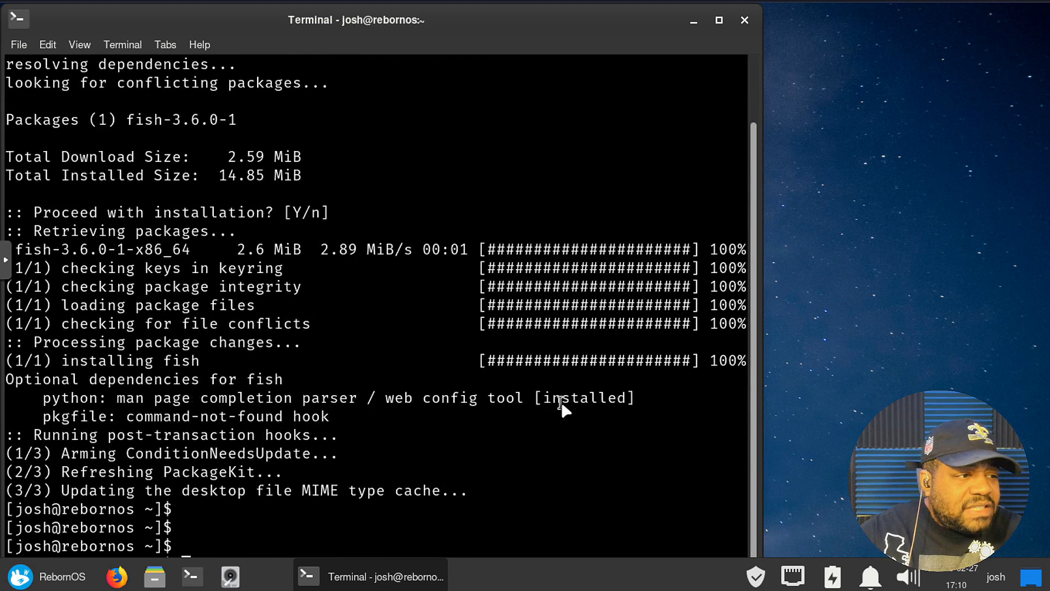
{"action": "scroll", "scroll_direction": "down", "scroll_amount": 3}
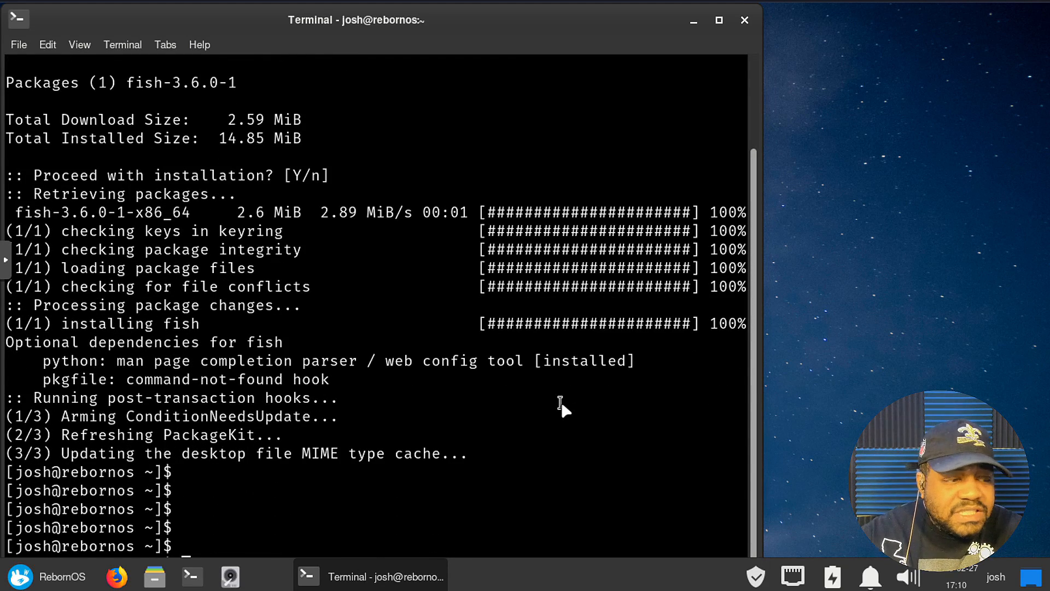
{"action": "mouse_move", "coordinate": [592, 527]}
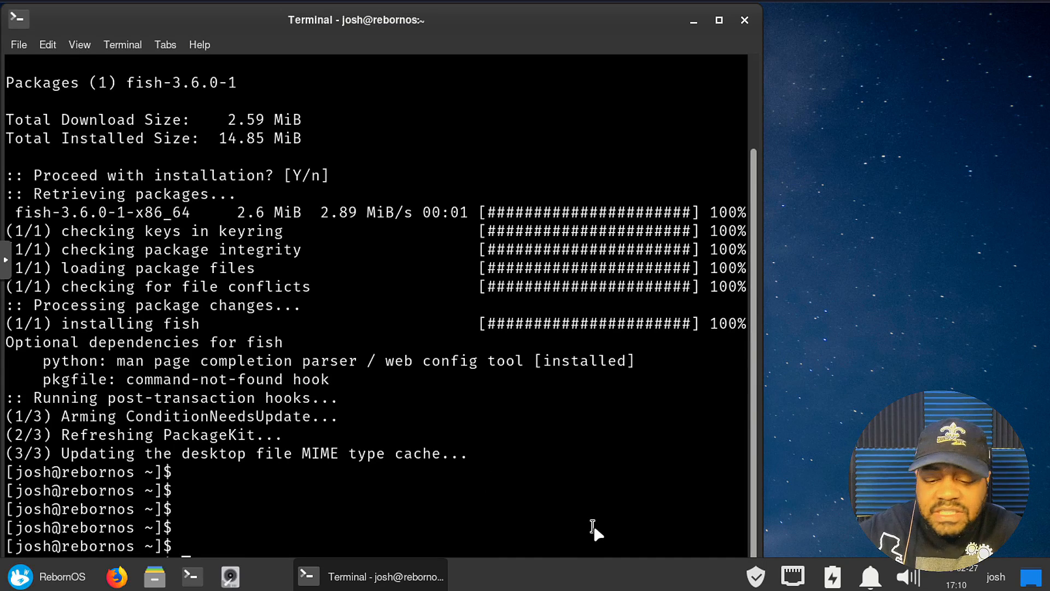
Maximize the terminal window from its title bar
{"action": "left_click", "coordinate": [718, 20]}
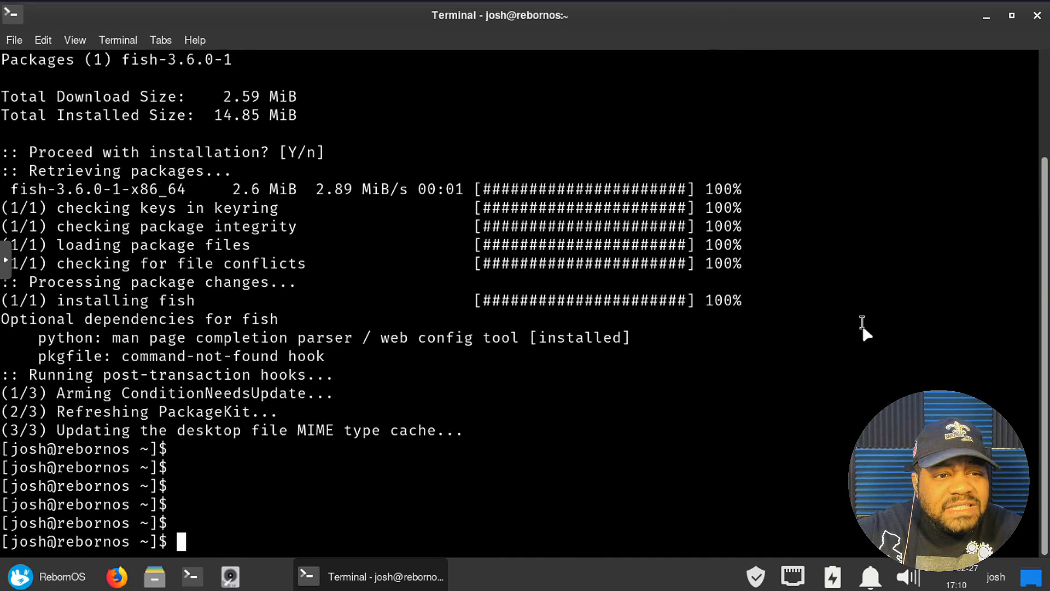
{"action": "mouse_move", "coordinate": [224, 540]}
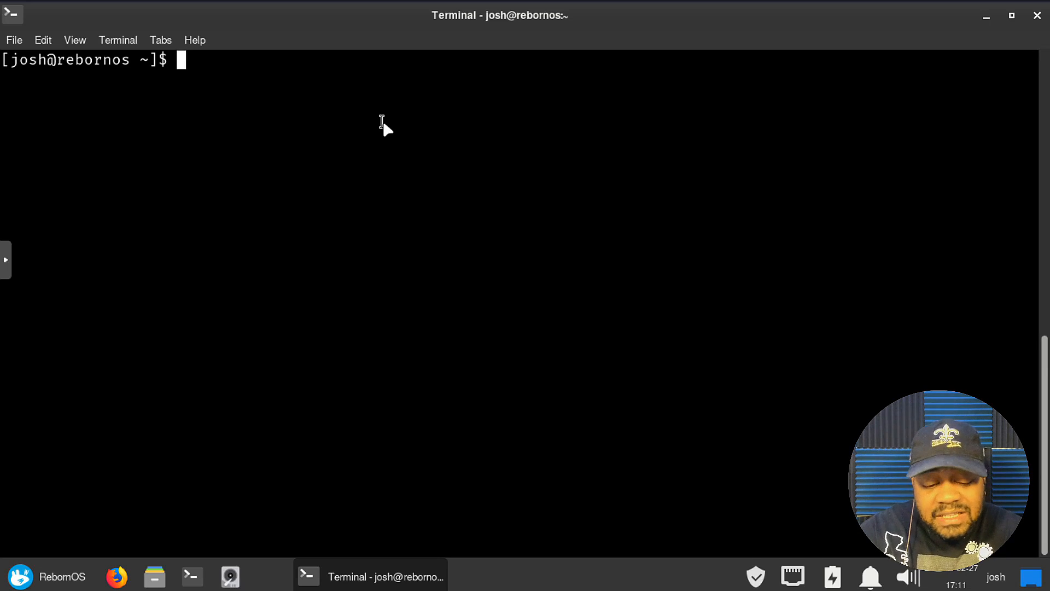
Type cat /etc/shells at the cleared prompt without running it yet
{"action": "type", "text": "cat"}
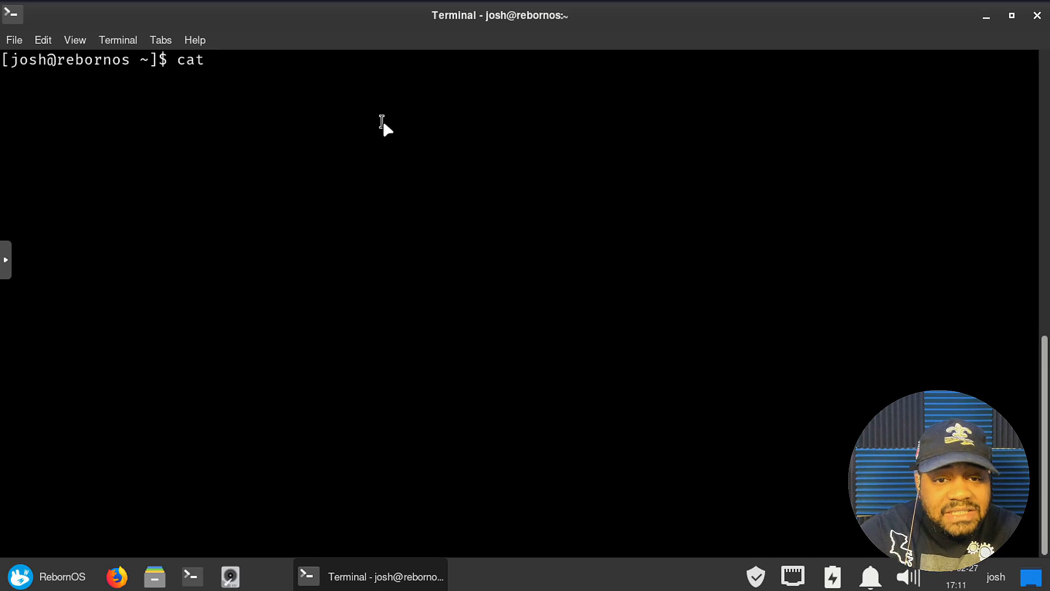
{"action": "type", "text": "/etc/"}
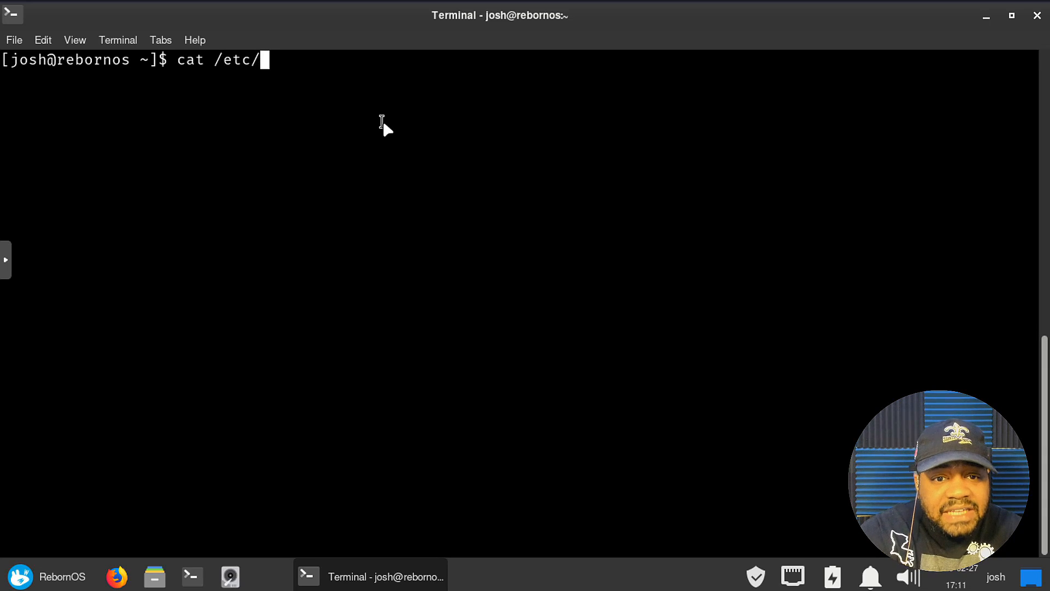
{"action": "type", "text": "sh"}
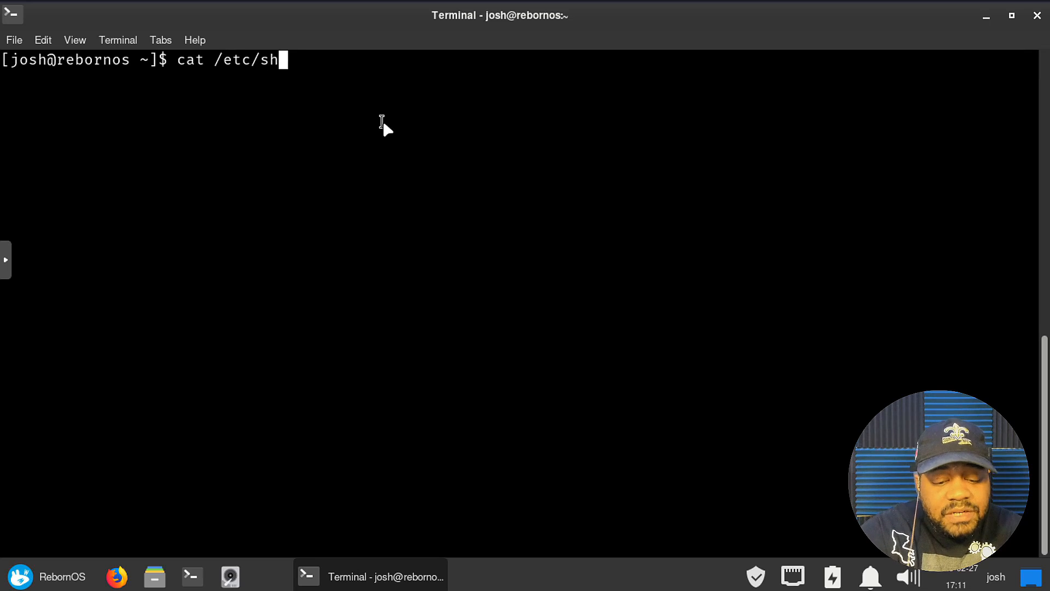
{"action": "type", "text": "ells"}
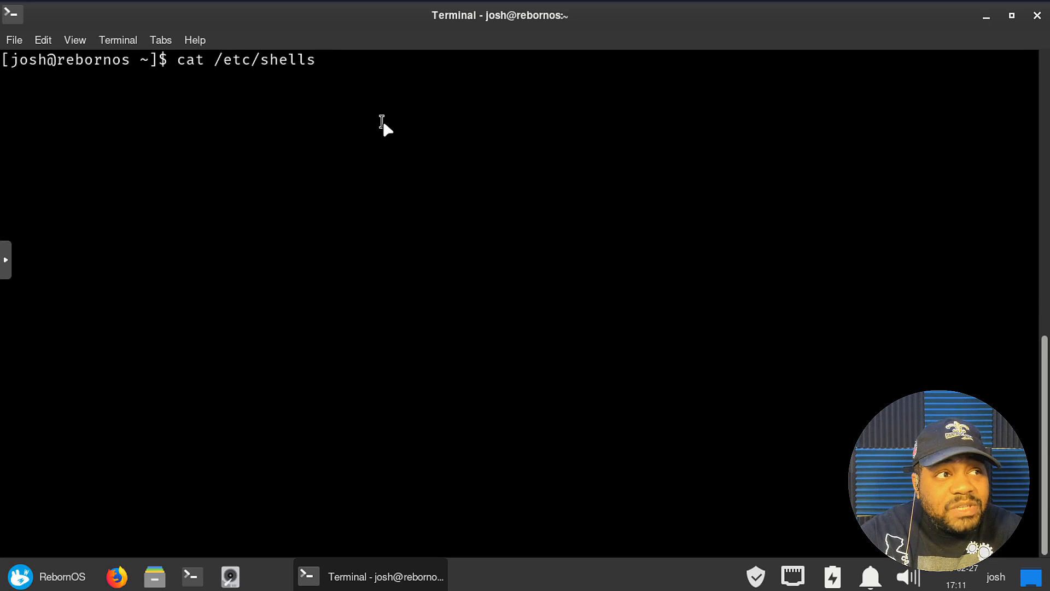
Run cat /etc/shells and highlight the listed shell paths
{"action": "key", "text": "Return"}
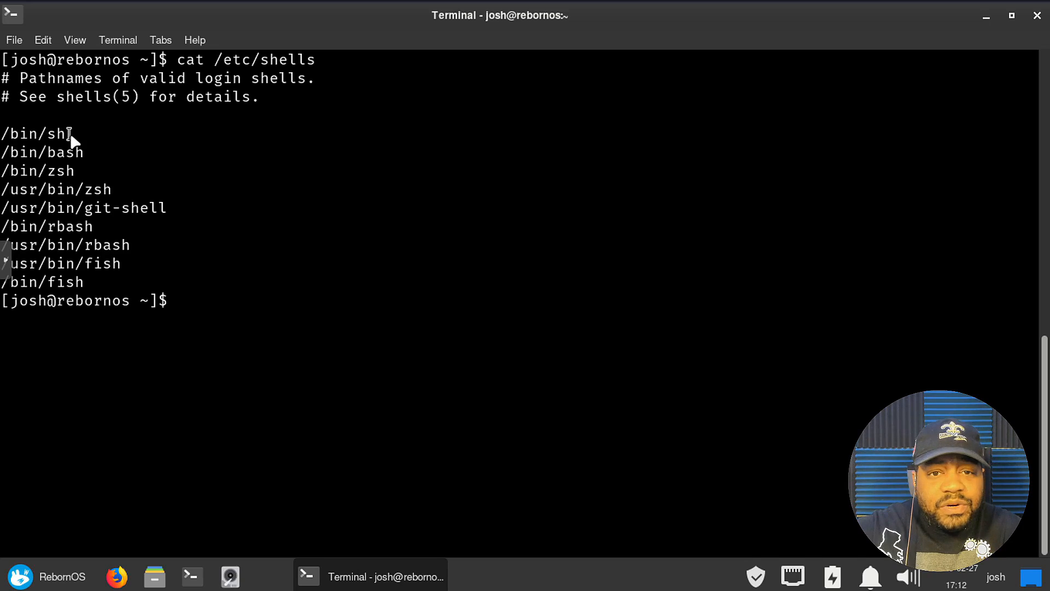
{"action": "double_click", "coordinate": [31, 133]}
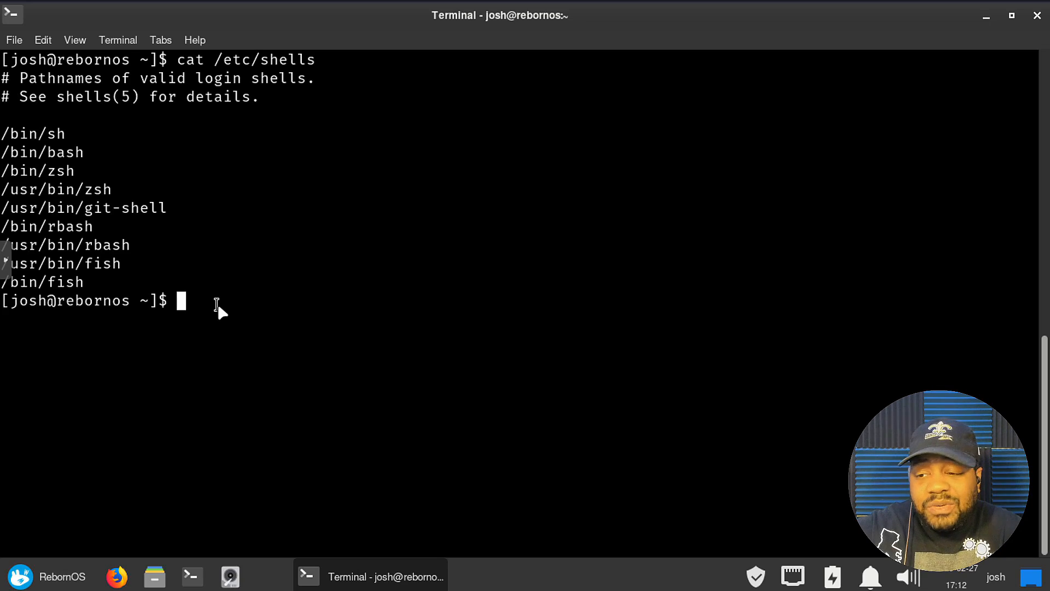
{"action": "mouse_move", "coordinate": [268, 136]}
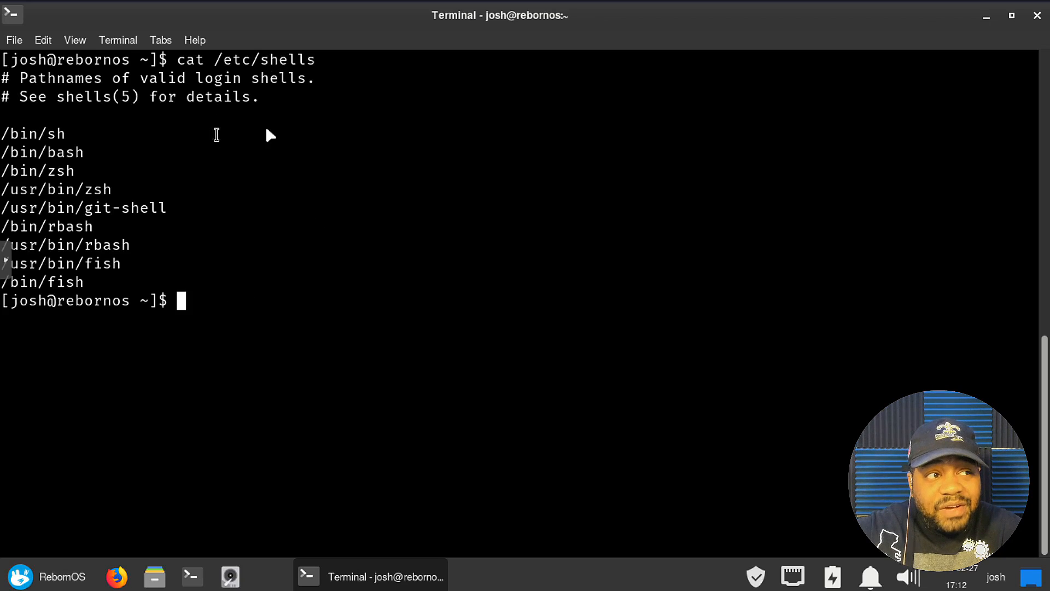
{"action": "mouse_move", "coordinate": [160, 61]}
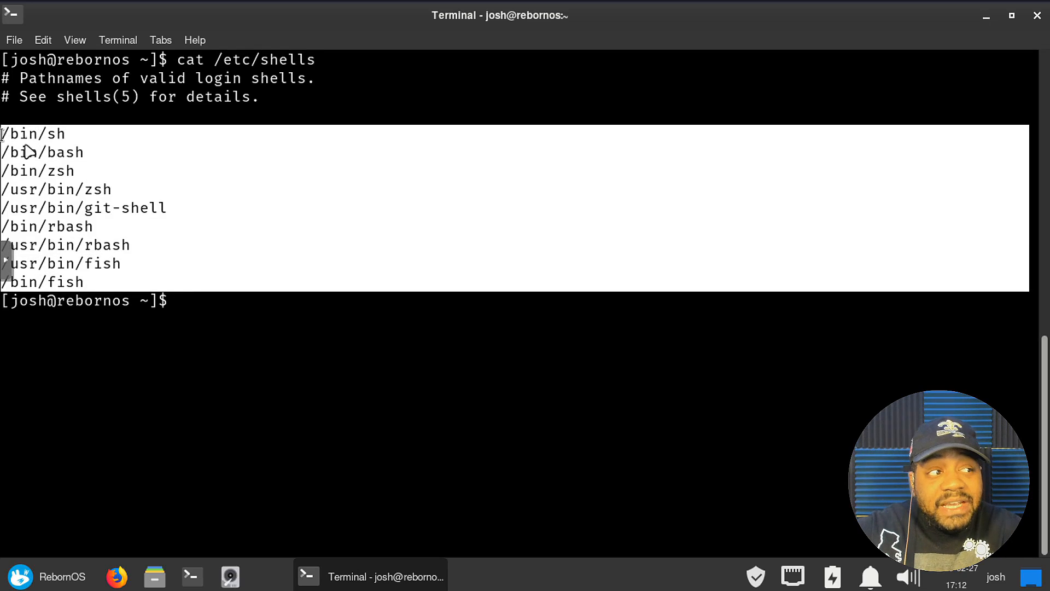
{"action": "mouse_move", "coordinate": [101, 289]}
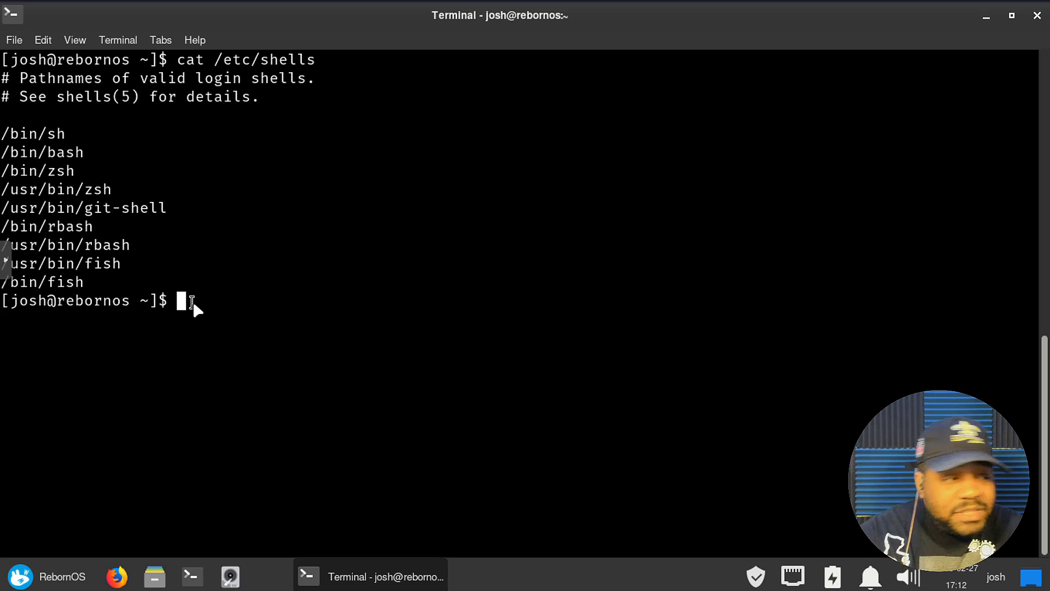
{"action": "mouse_move", "coordinate": [273, 319]}
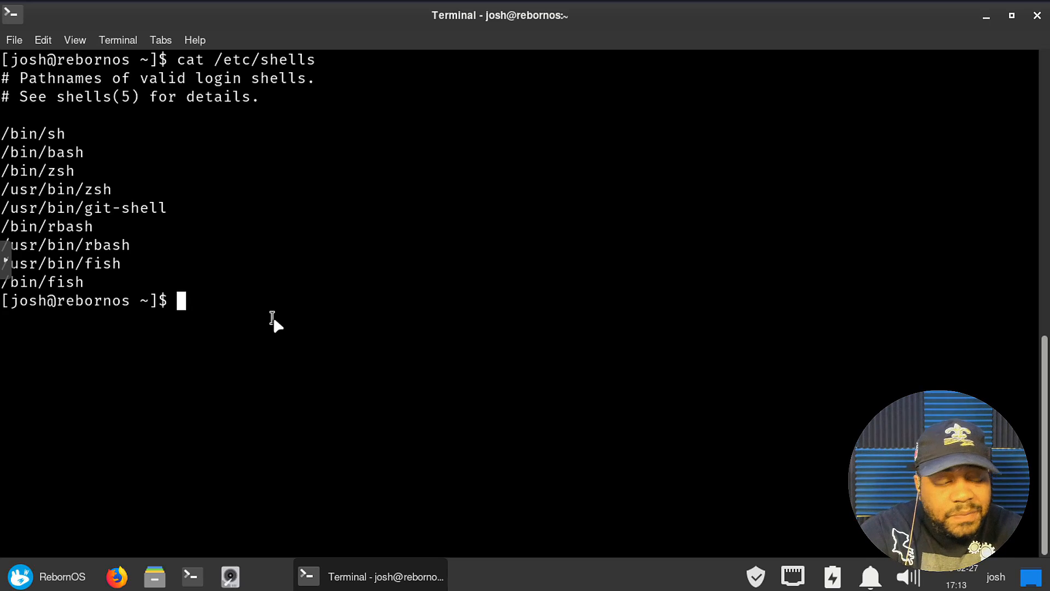
Run echo $SHELL, which reports /bin/bash as the current shell
{"action": "type", "text": "echo $SHELL"}
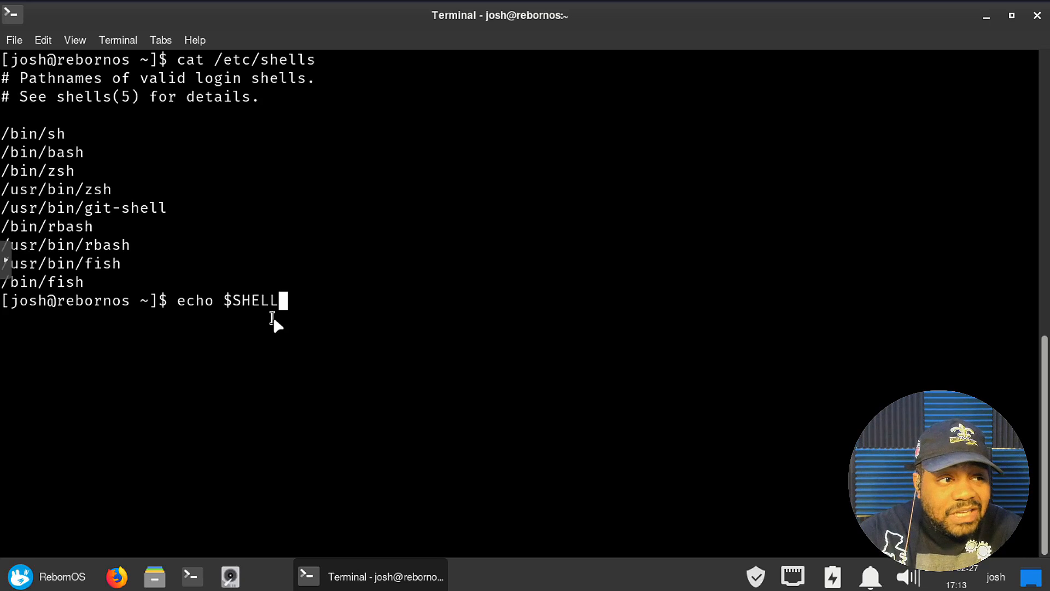
{"action": "key", "text": "Return"}
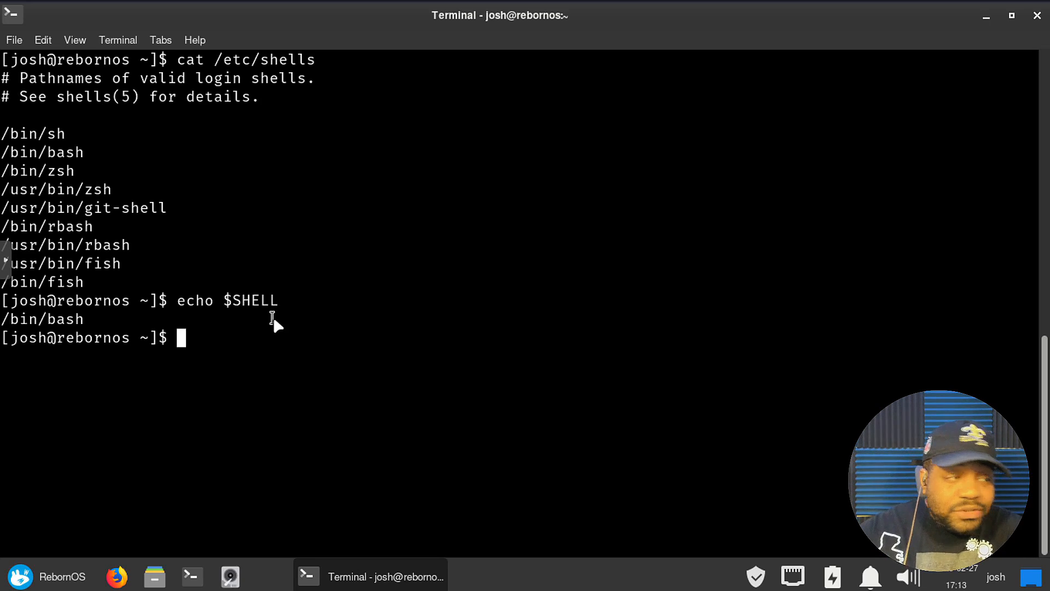
{"action": "mouse_move", "coordinate": [139, 323]}
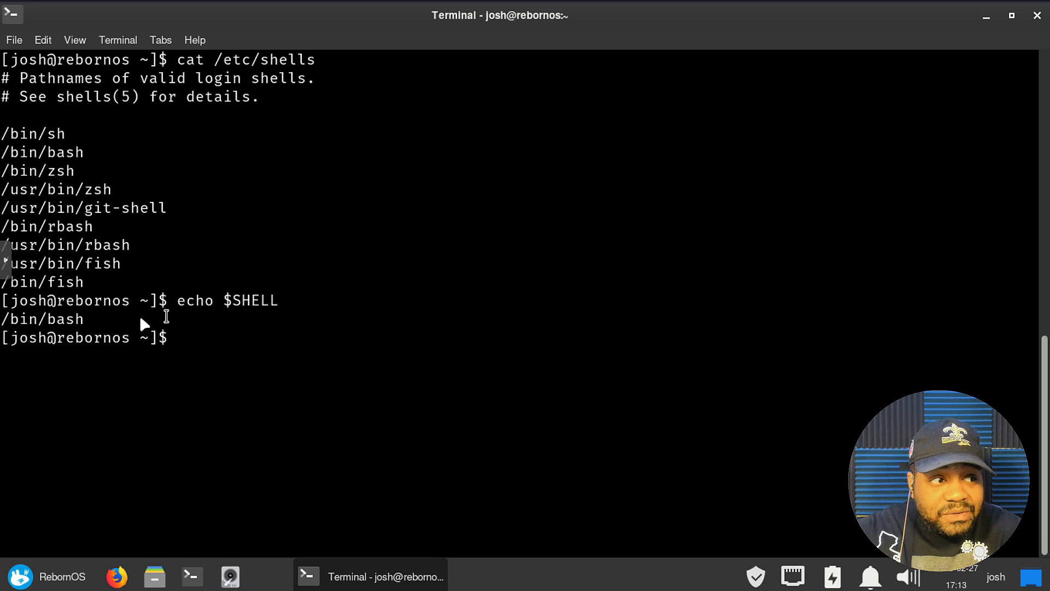
{"action": "mouse_move", "coordinate": [184, 272]}
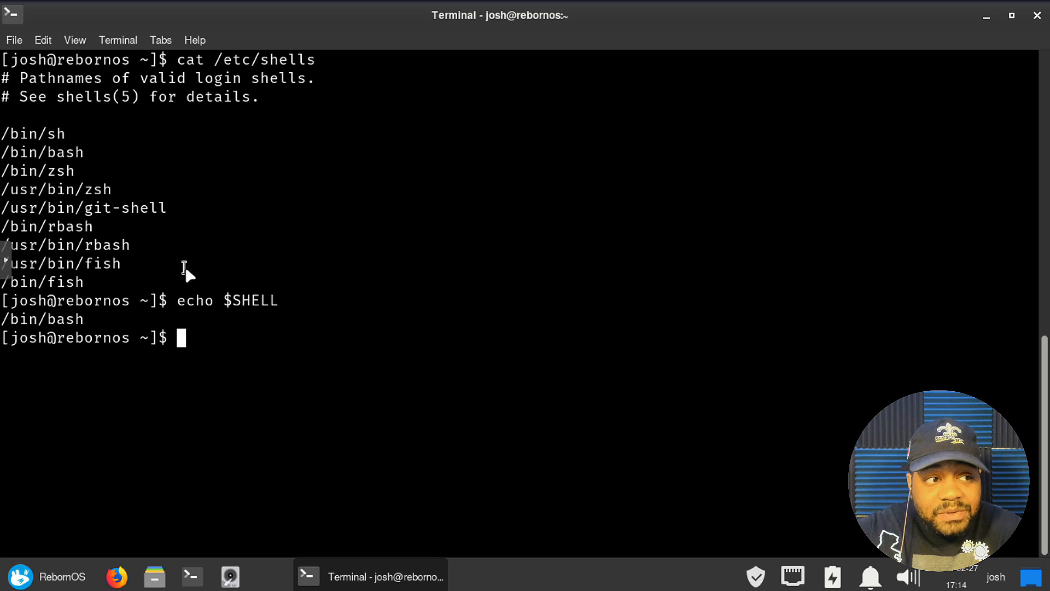
{"action": "mouse_move", "coordinate": [37, 334]}
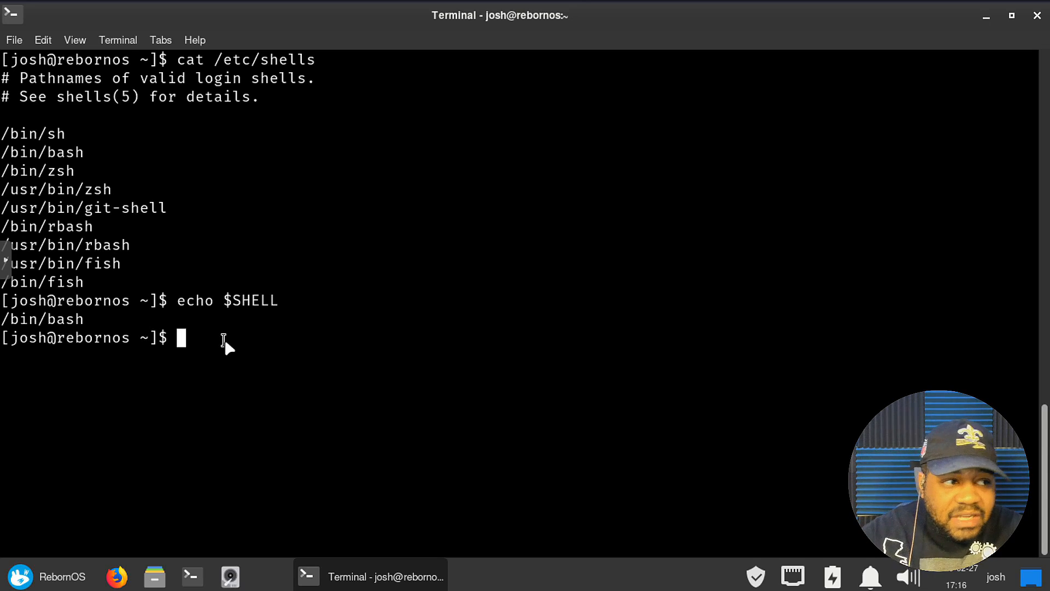
Run chsh -l and highlight the earlier cat /etc/shells command for comparison
{"action": "type", "text": "ch"}
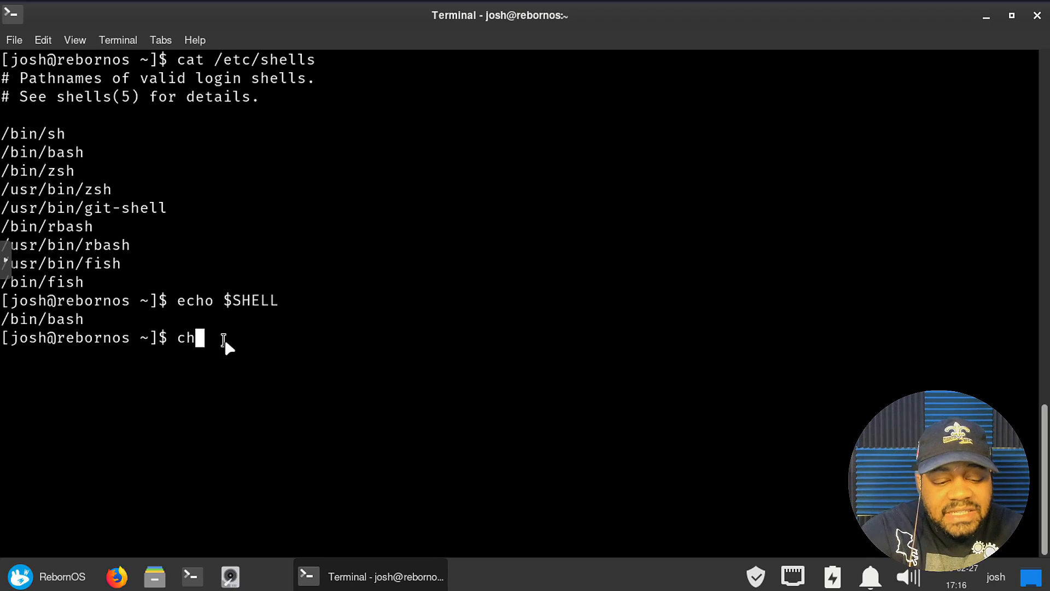
{"action": "type", "text": "sh"}
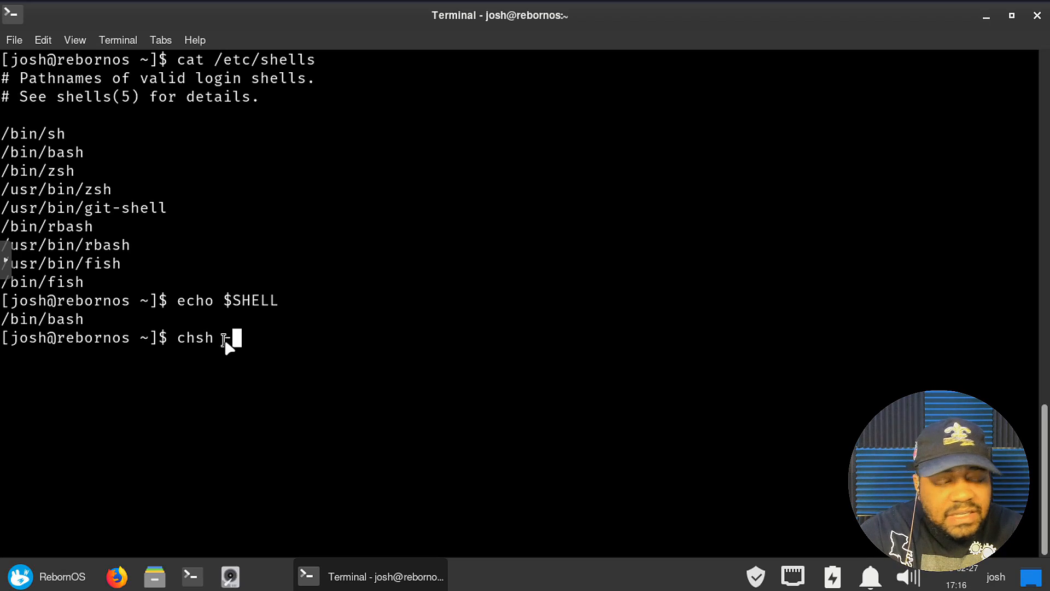
{"action": "type", "text": "-l"}
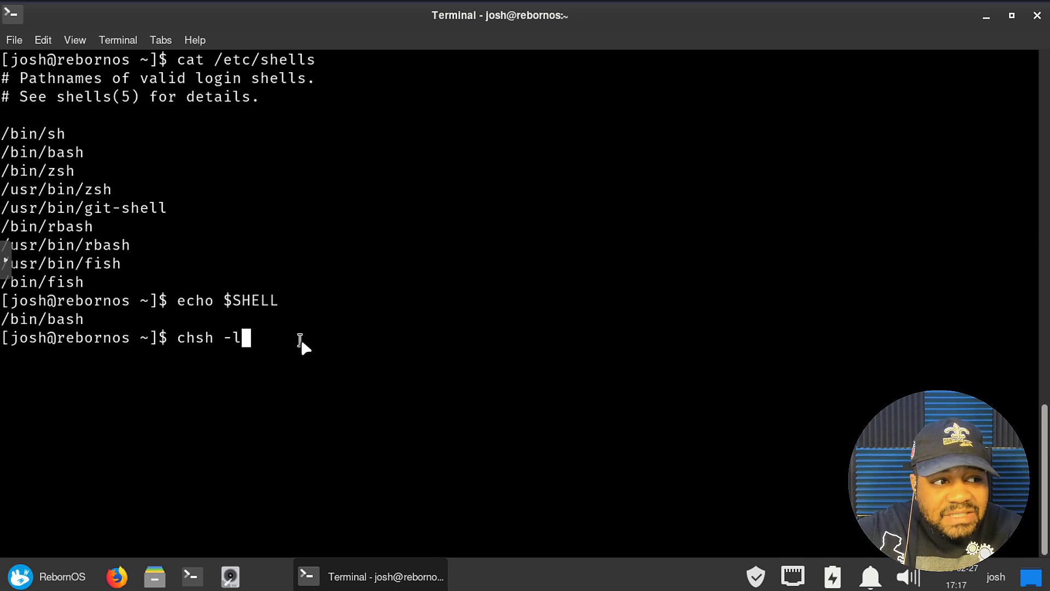
{"action": "key", "text": "Return"}
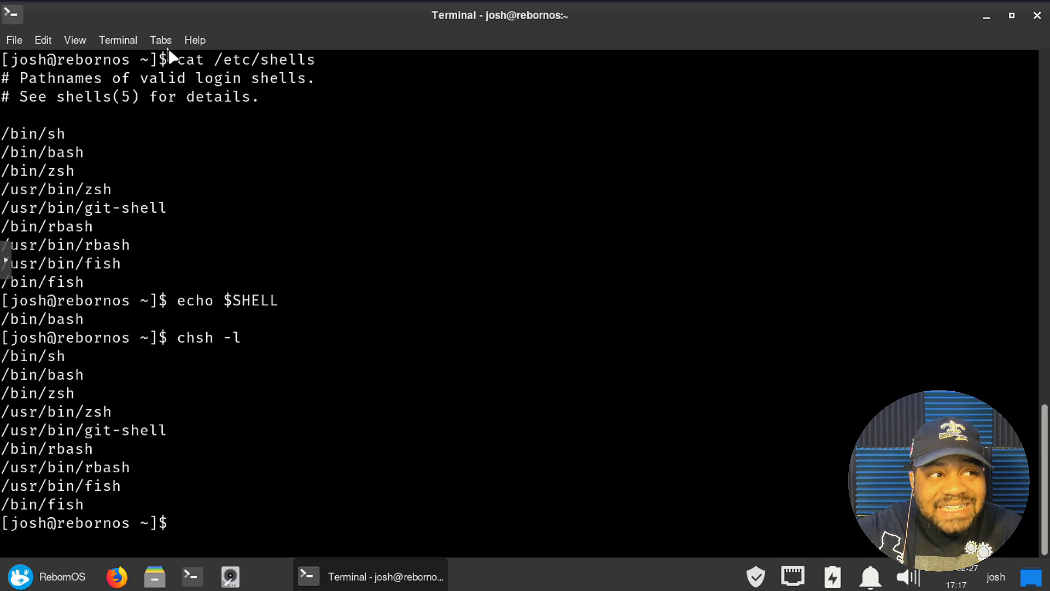
{"action": "double_click", "coordinate": [246, 59]}
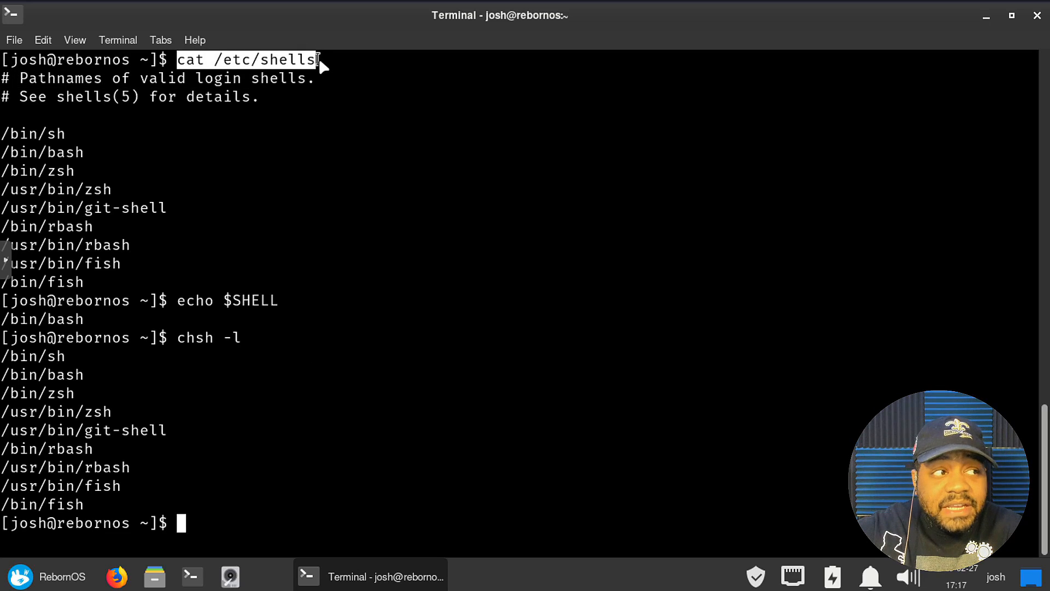
{"action": "mouse_move", "coordinate": [273, 61]}
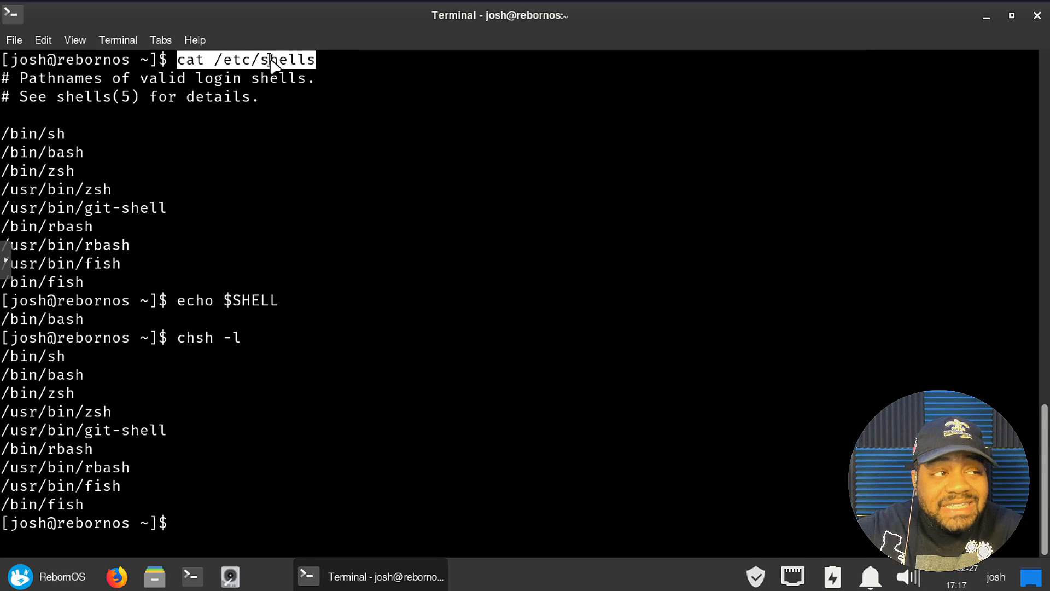
{"action": "mouse_move", "coordinate": [261, 354]}
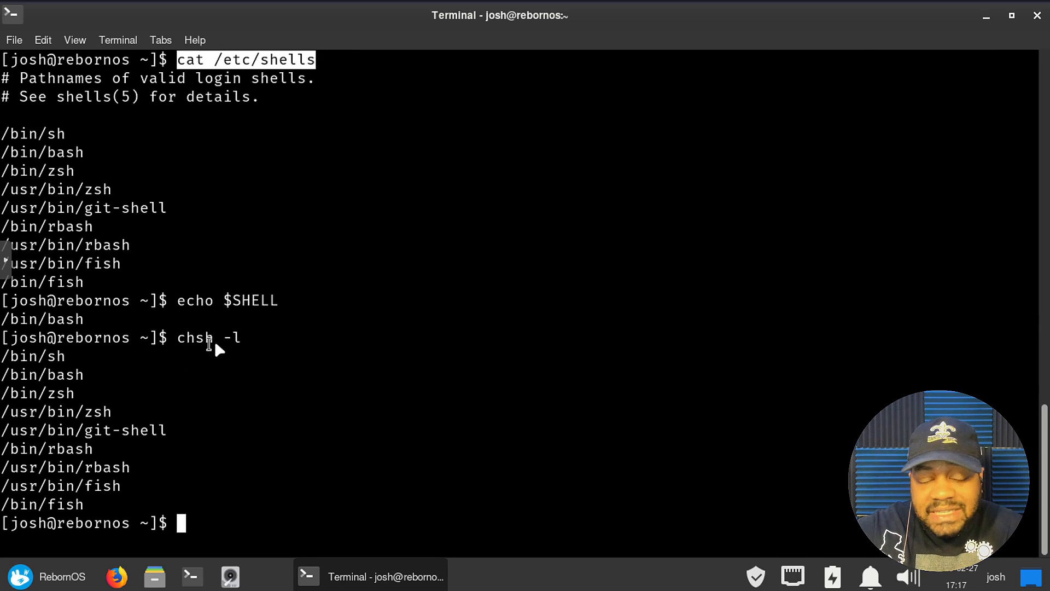
{"action": "mouse_move", "coordinate": [264, 345]}
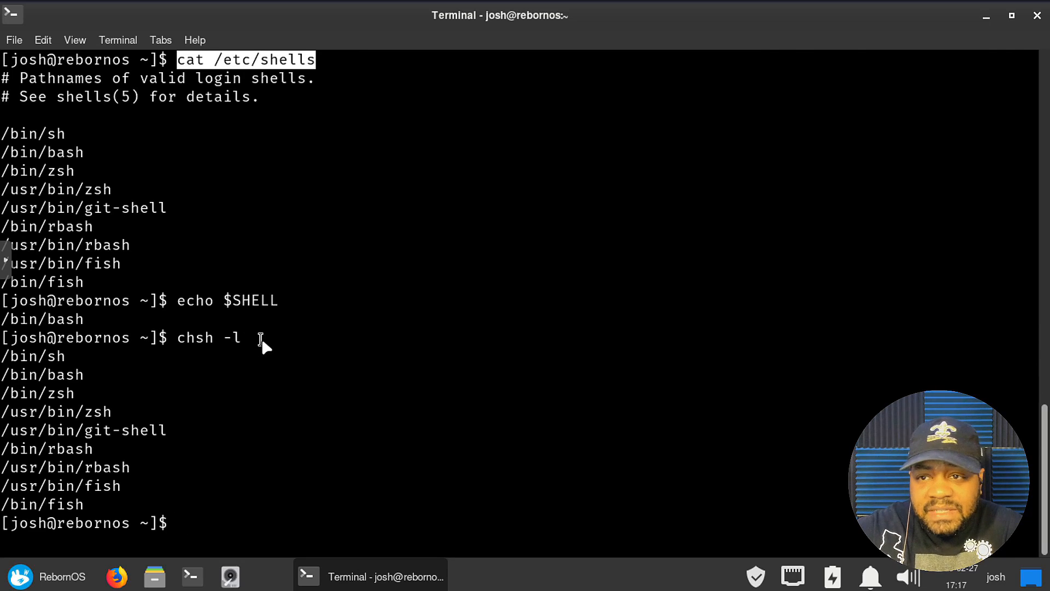
{"action": "mouse_move", "coordinate": [294, 391]}
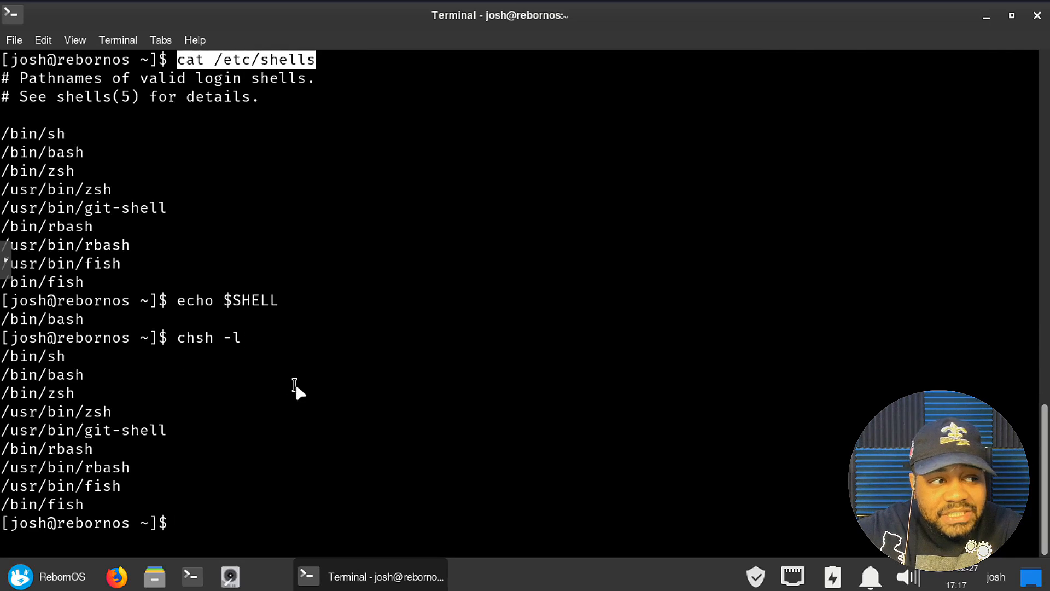
{"action": "mouse_move", "coordinate": [411, 488]}
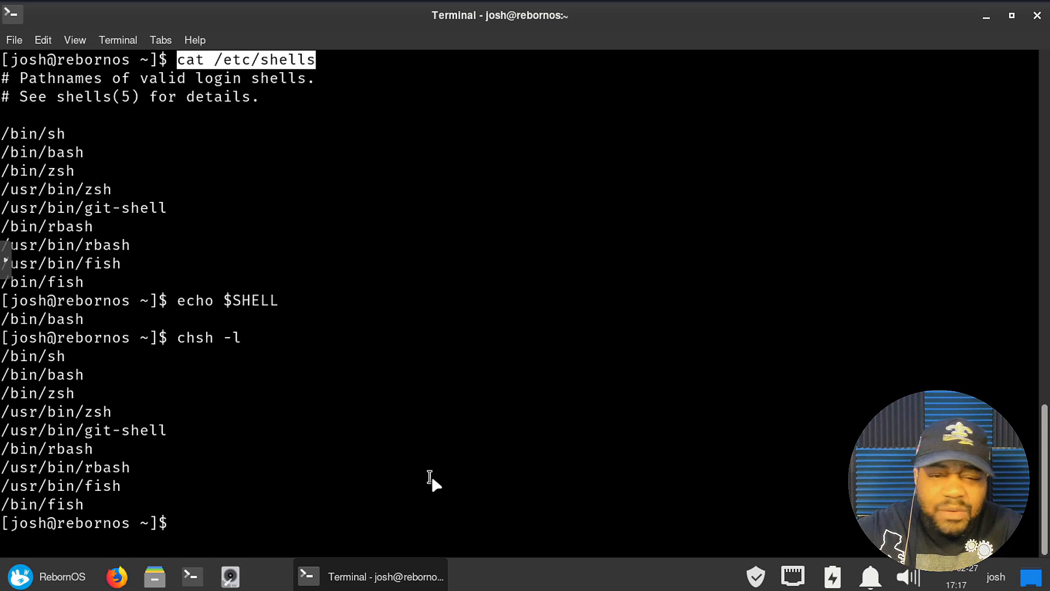
{"action": "mouse_move", "coordinate": [231, 533]}
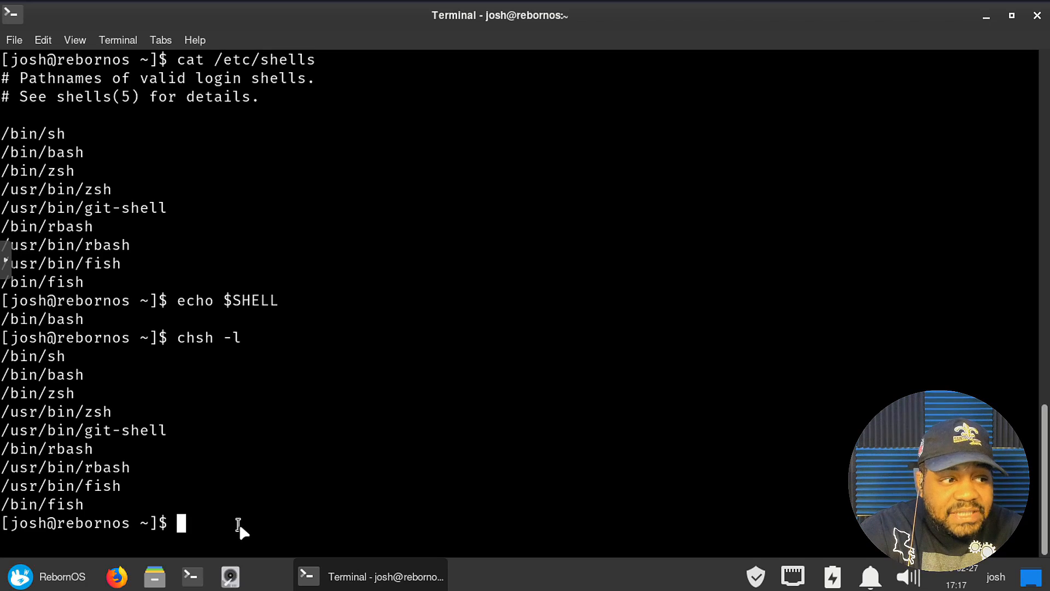
Run chsh -s /bin/zsh and submit the password, which fails authentication
{"action": "type", "text": "ch"}
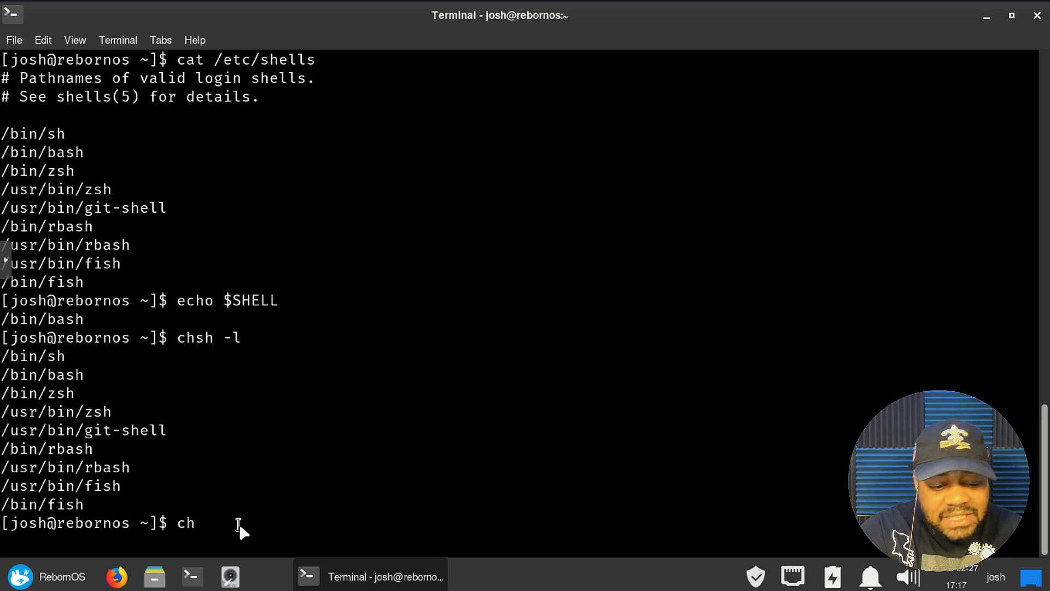
{"action": "type", "text": "sh"}
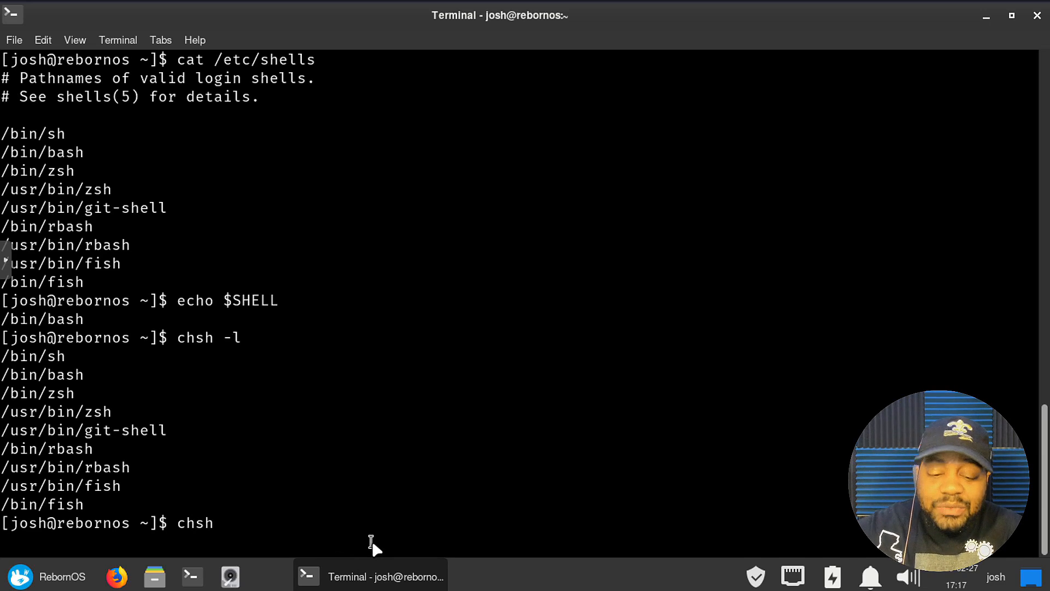
{"action": "type", "text": "-"}
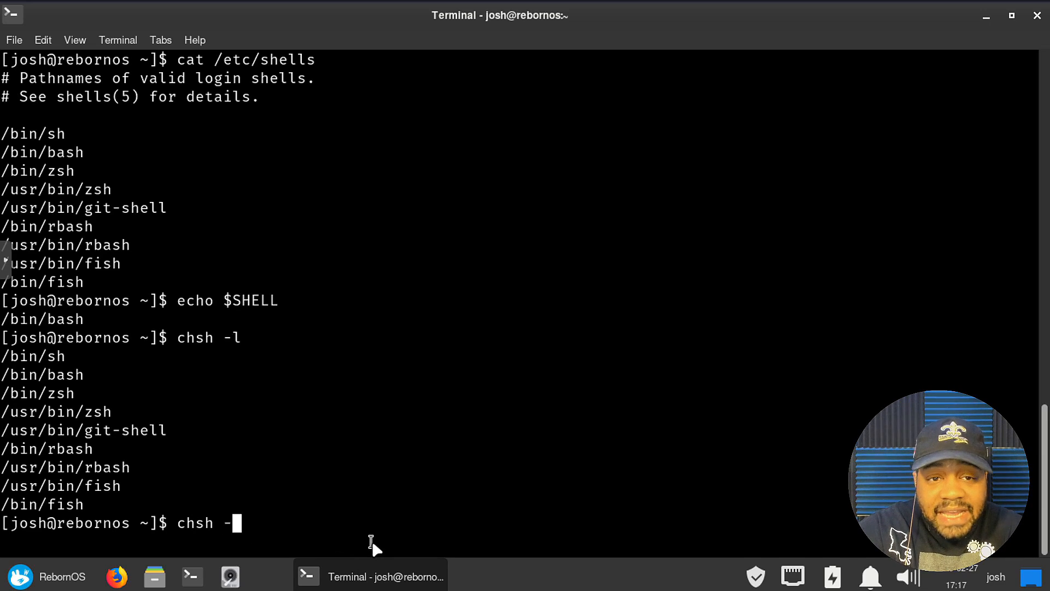
{"action": "type", "text": "s"}
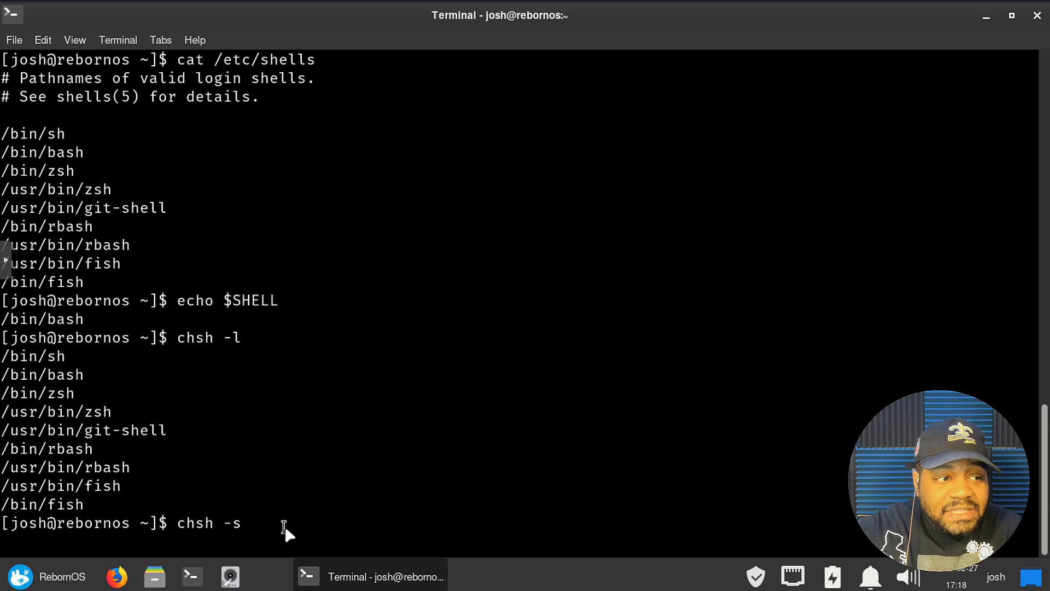
{"action": "type", "text": "/bin/zsh"}
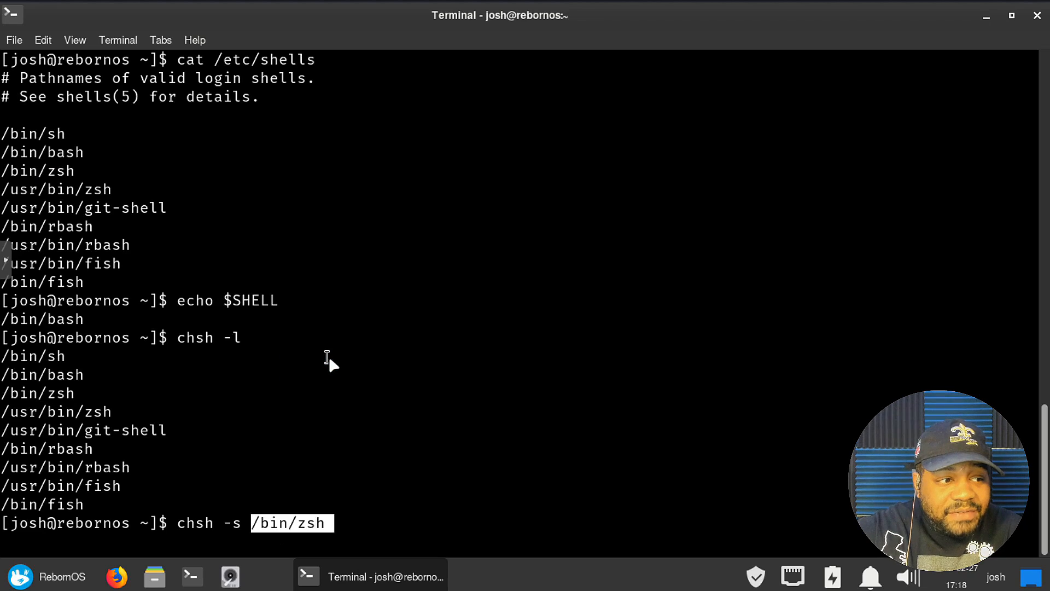
{"action": "mouse_move", "coordinate": [369, 526]}
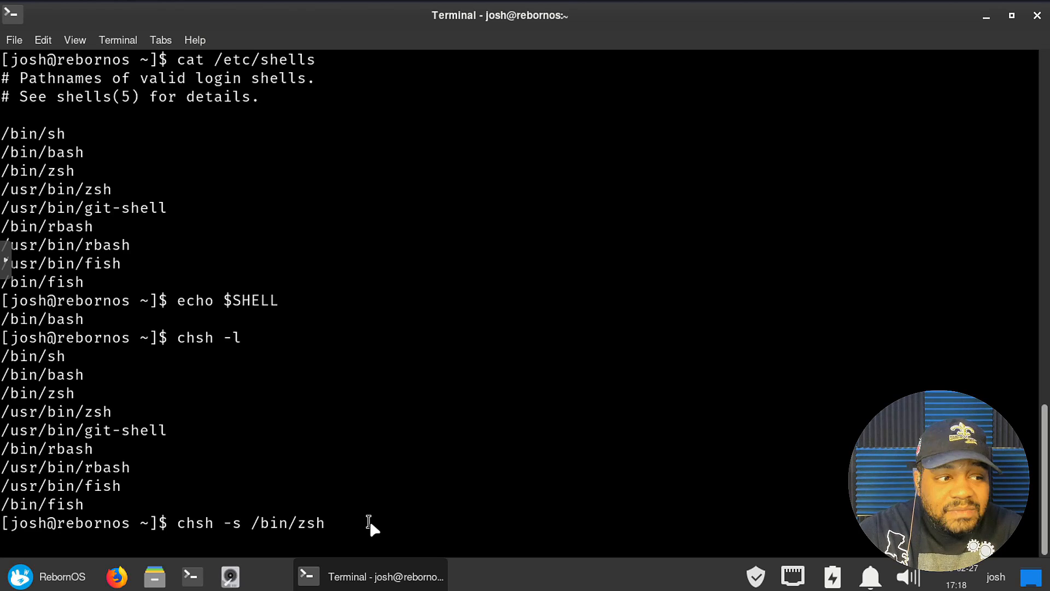
{"action": "key", "text": "Return"}
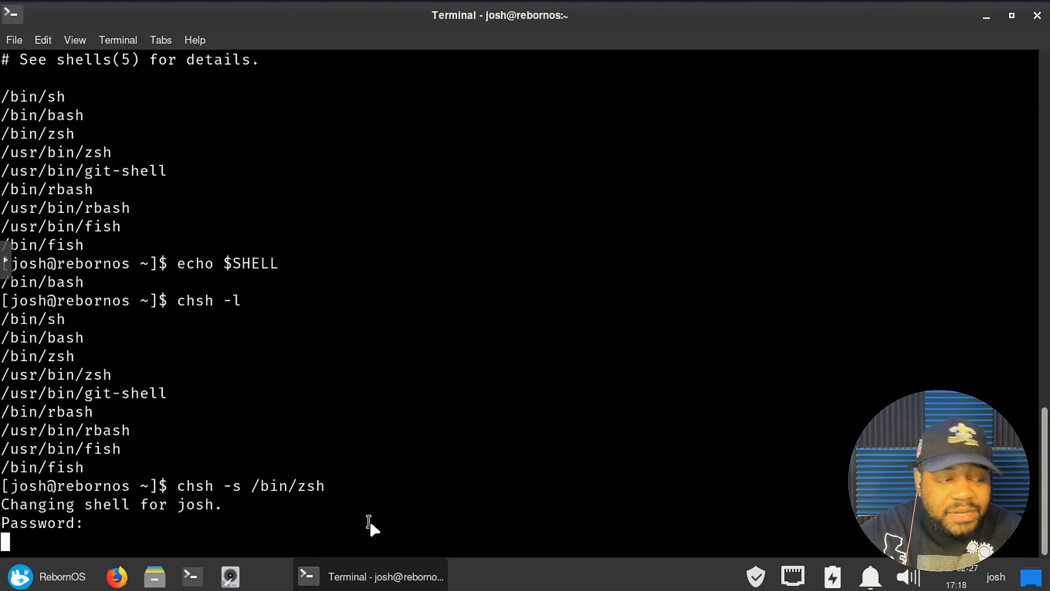
{"action": "key", "text": "Return"}
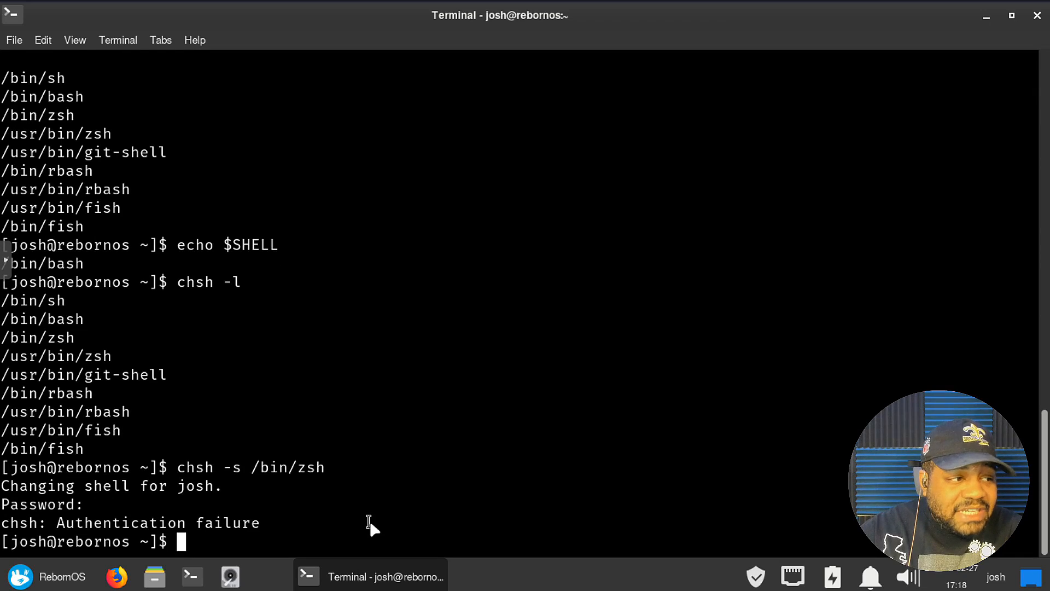
Rerun chsh -s /bin/zsh with the correct password to get 'Shell changed.', then type exit
{"action": "type", "text": "chsh -s /bin/zsh"}
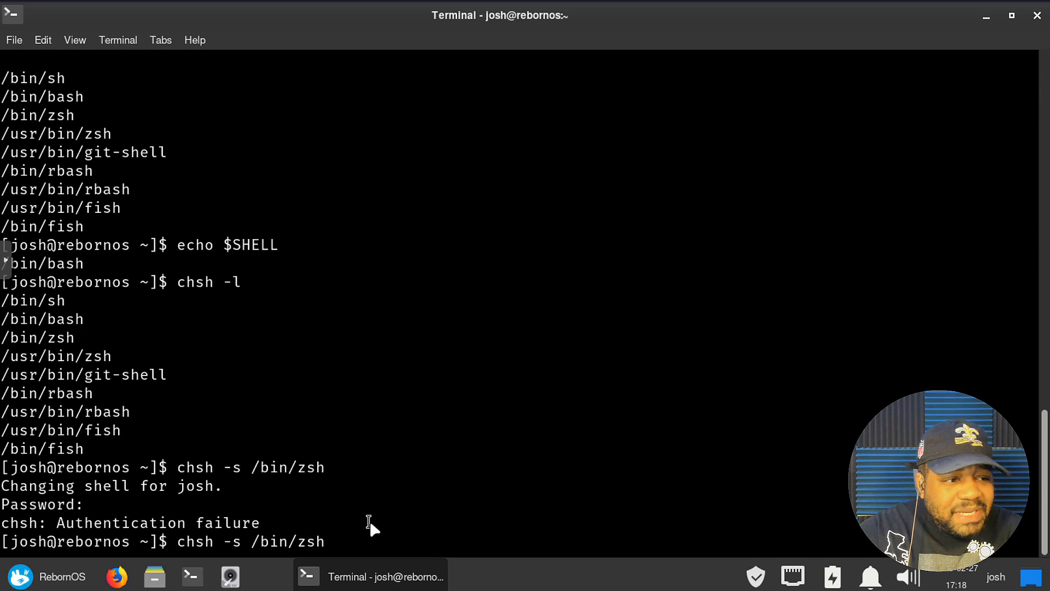
{"action": "key", "text": "Return"}
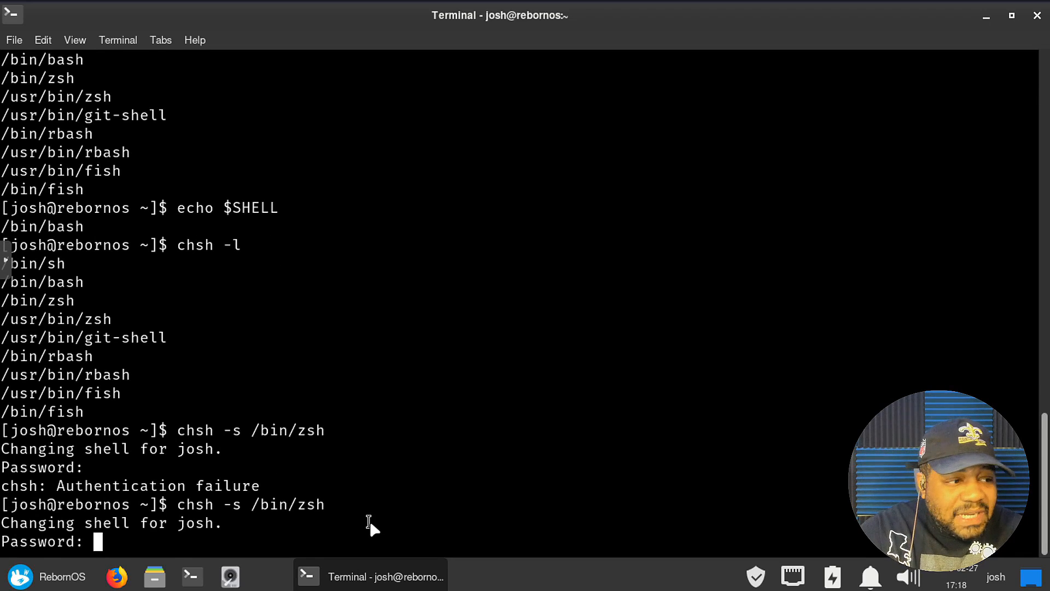
{"action": "key", "text": "Return"}
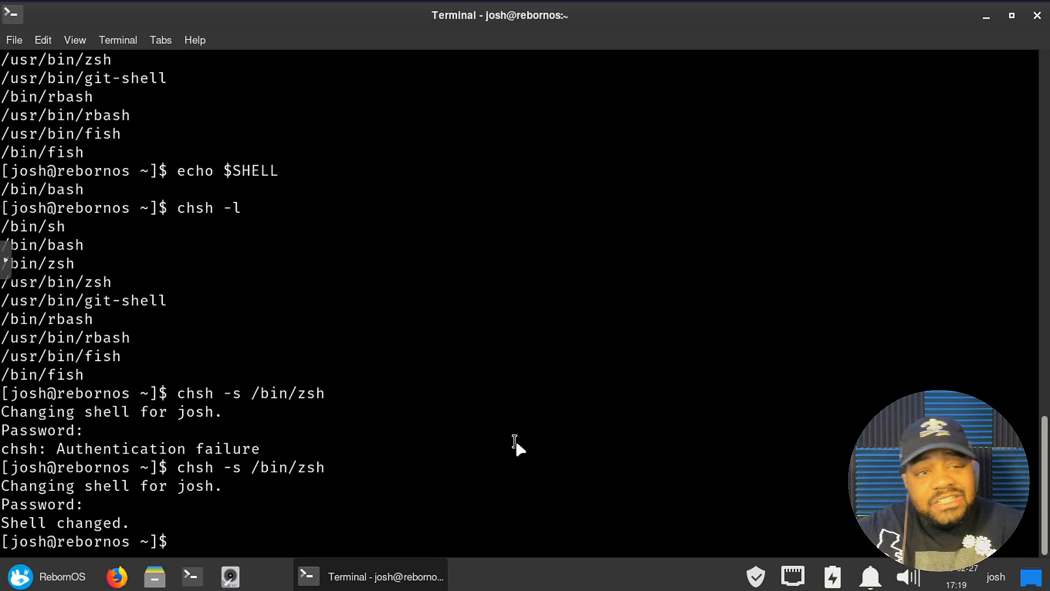
{"action": "mouse_move", "coordinate": [256, 539]}
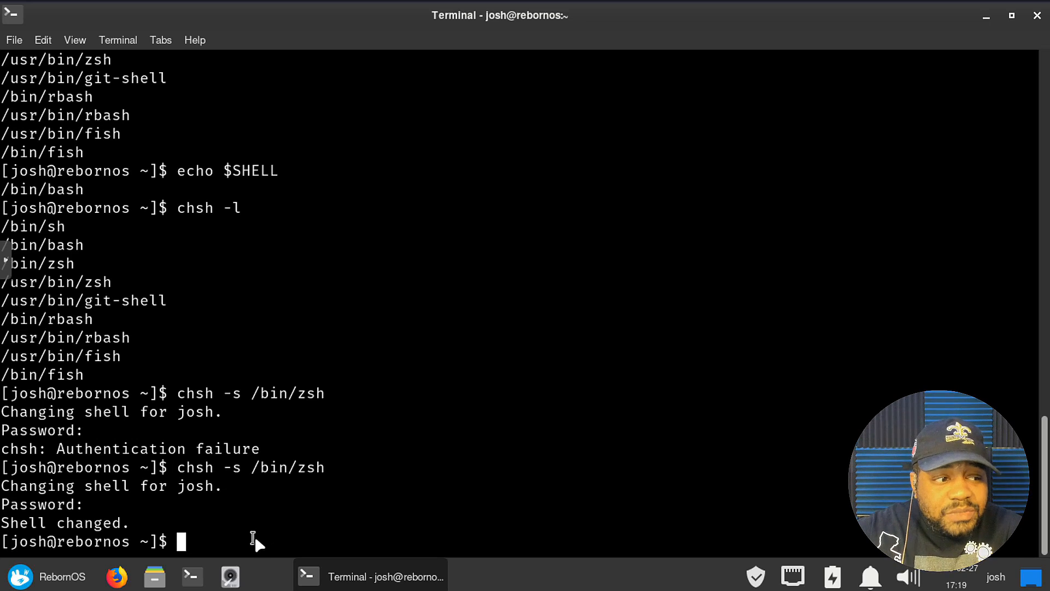
{"action": "type", "text": "exit"}
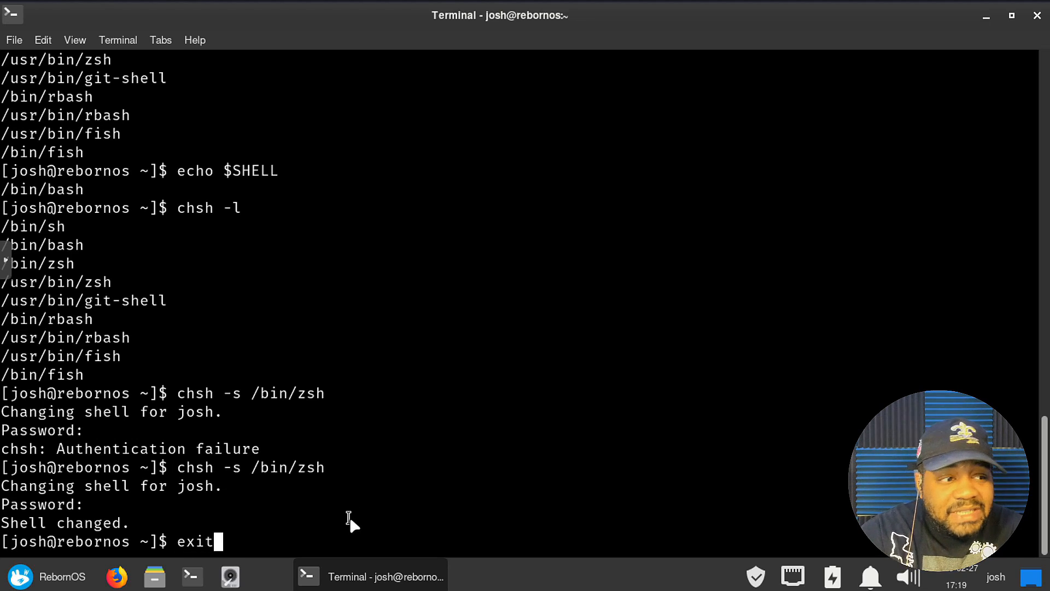
Log back in at the LightDM prompt and close the RebornOS welcome window
{"action": "key", "text": "Return"}
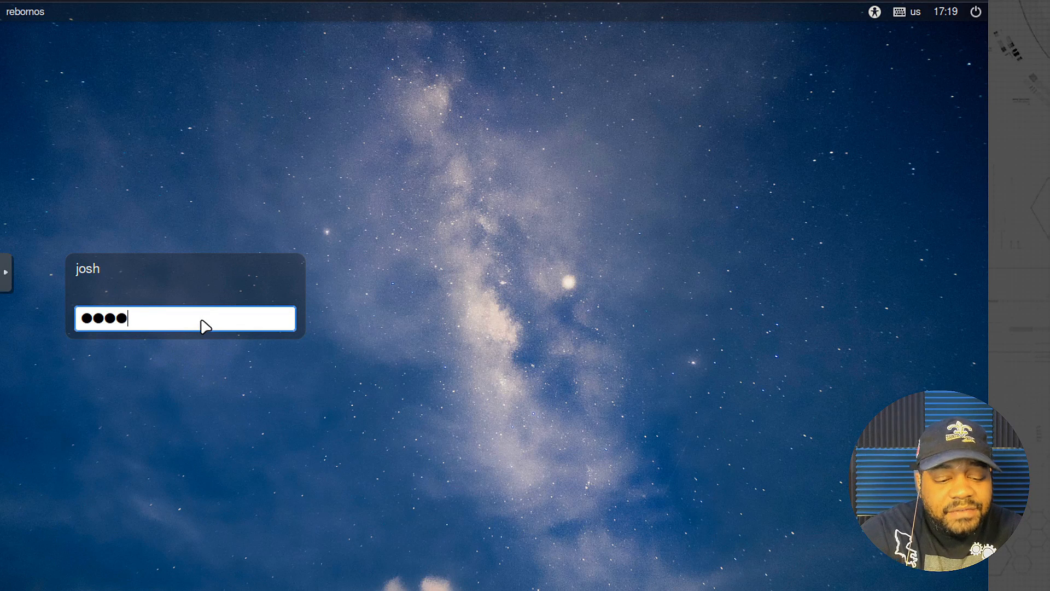
{"action": "key", "text": "Return"}
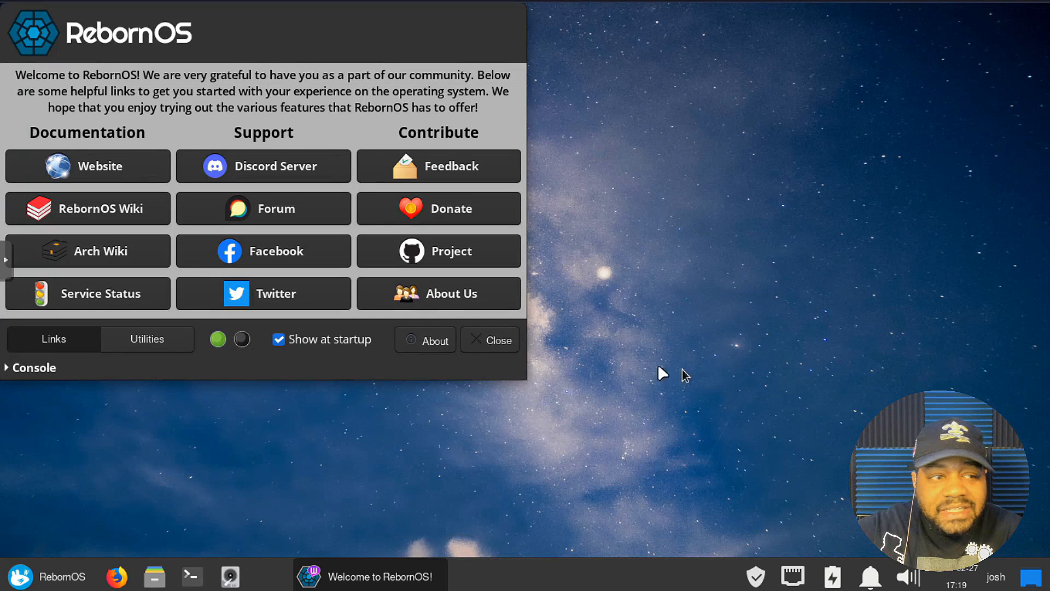
{"action": "left_click", "coordinate": [490, 339]}
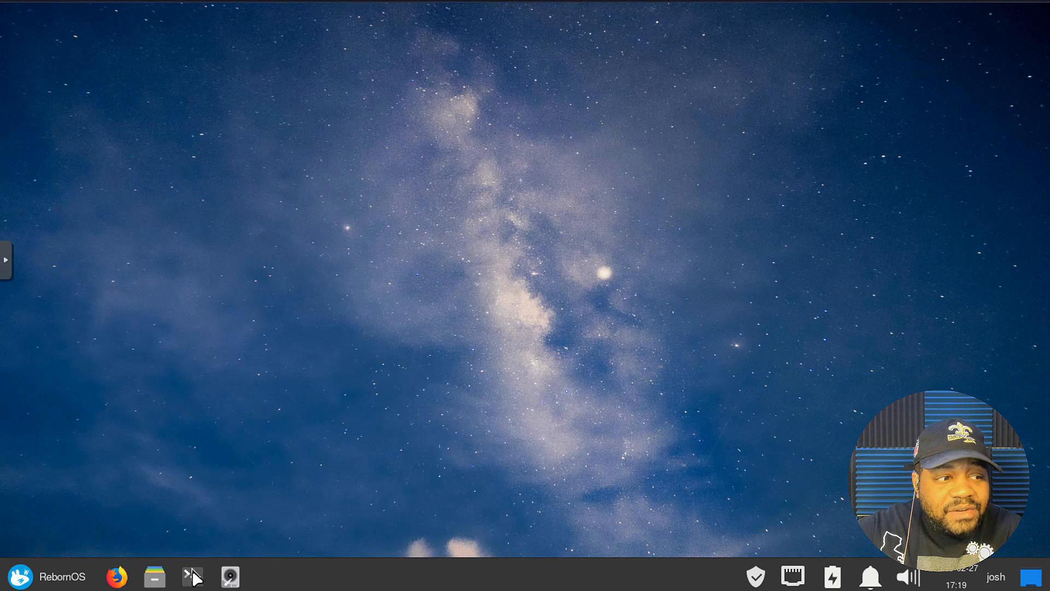
Enlarge the terminal text via View > Zoom In and maximize the window
{"action": "left_click", "coordinate": [79, 44]}
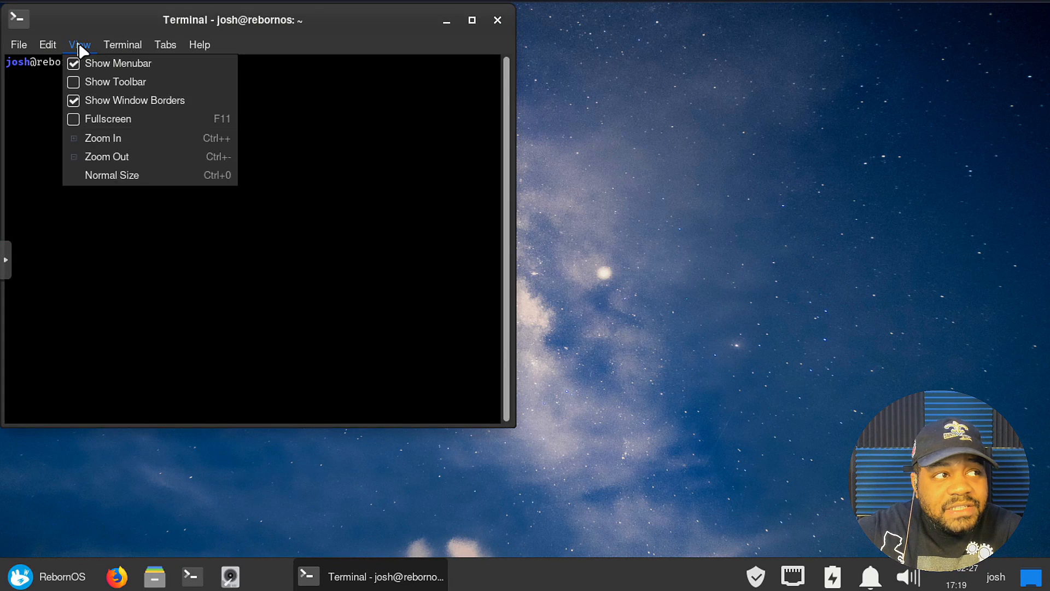
{"action": "left_click", "coordinate": [19, 44]}
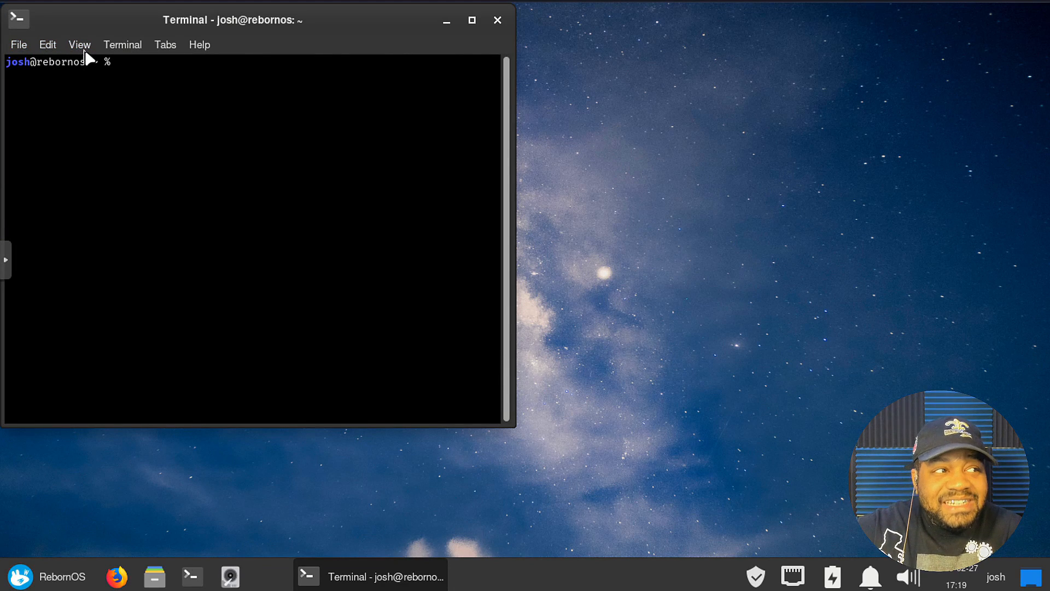
{"action": "left_click", "coordinate": [79, 43]}
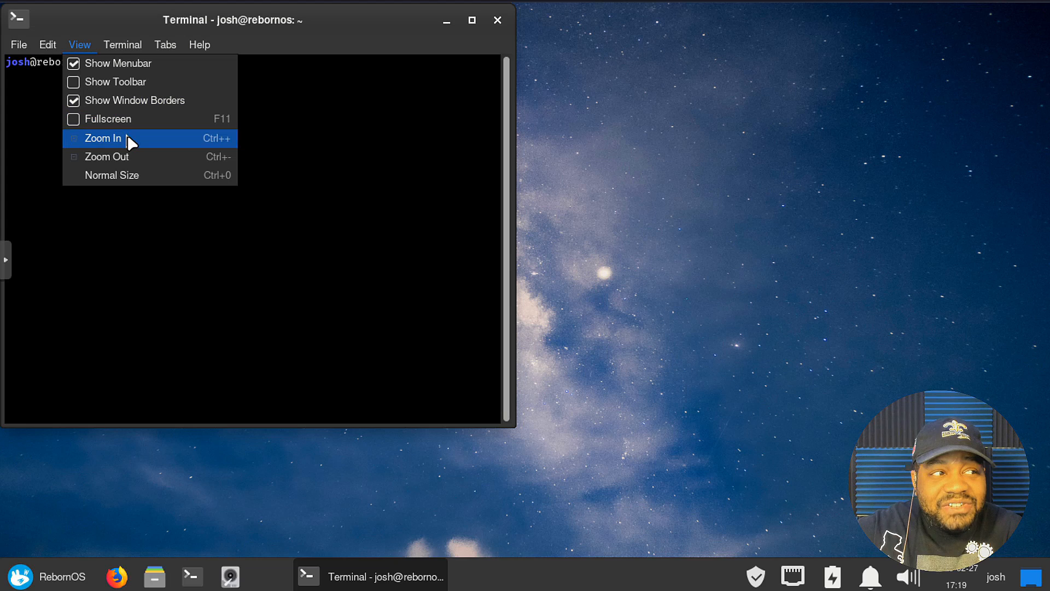
{"action": "left_click", "coordinate": [103, 138]}
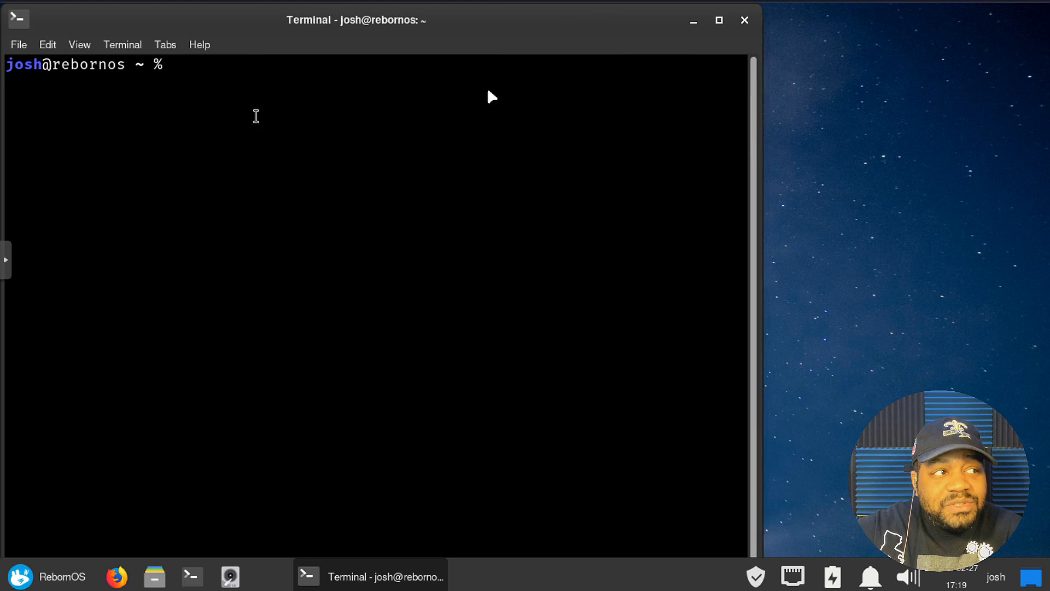
{"action": "left_click", "coordinate": [718, 20]}
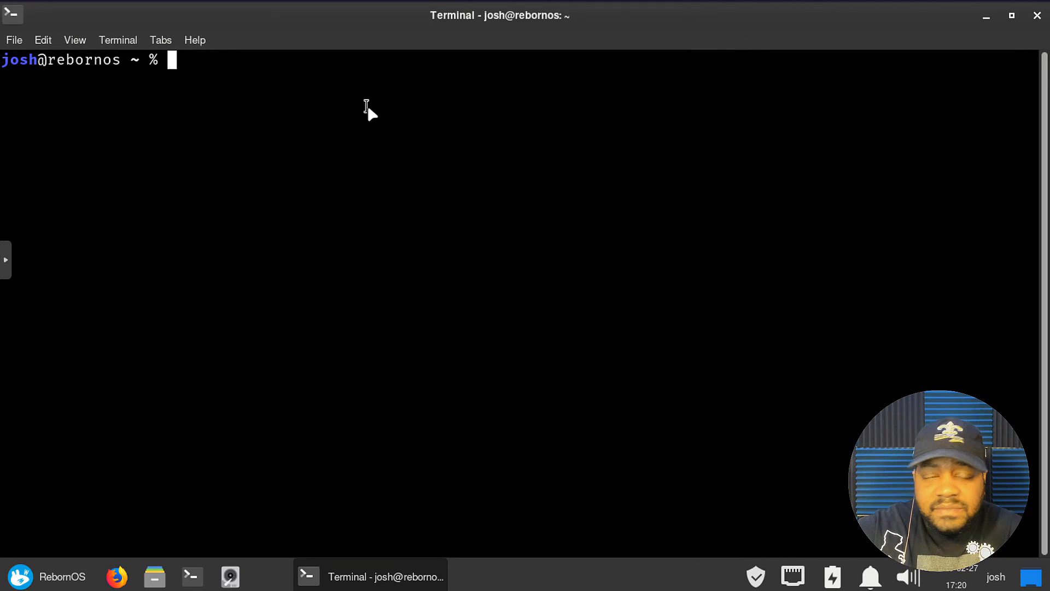
Run echo $SHELL and confirm it reports /bin/zsh
{"action": "type", "text": "e"}
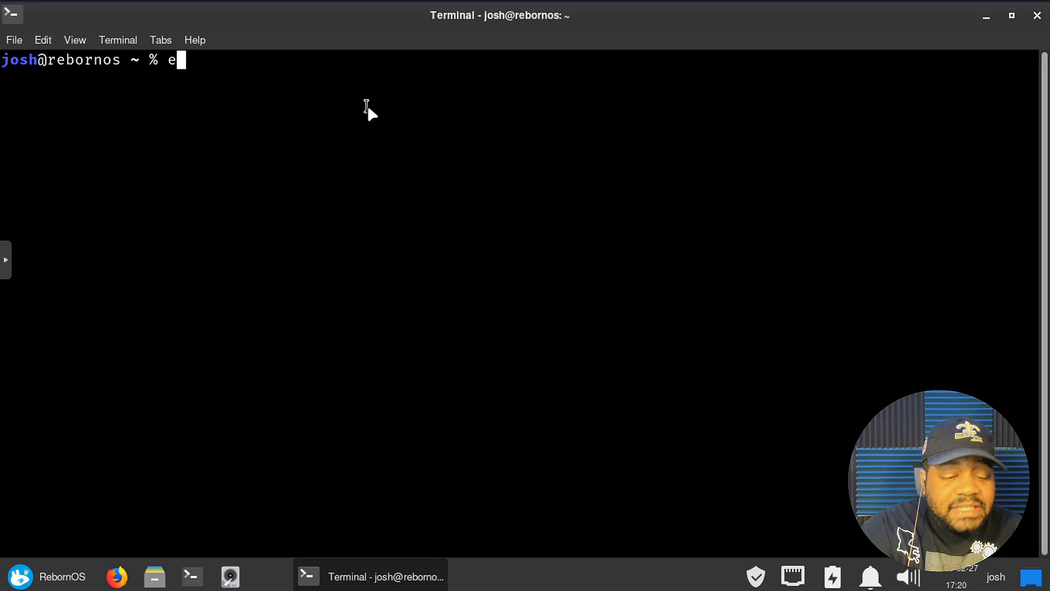
{"action": "type", "text": "cho"}
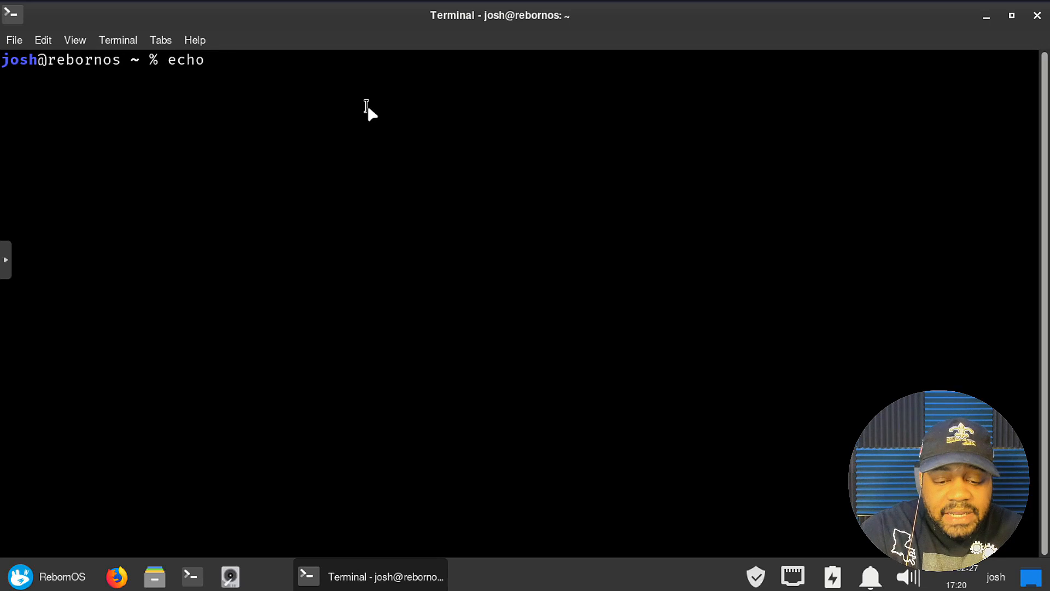
{"action": "type", "text": "$"}
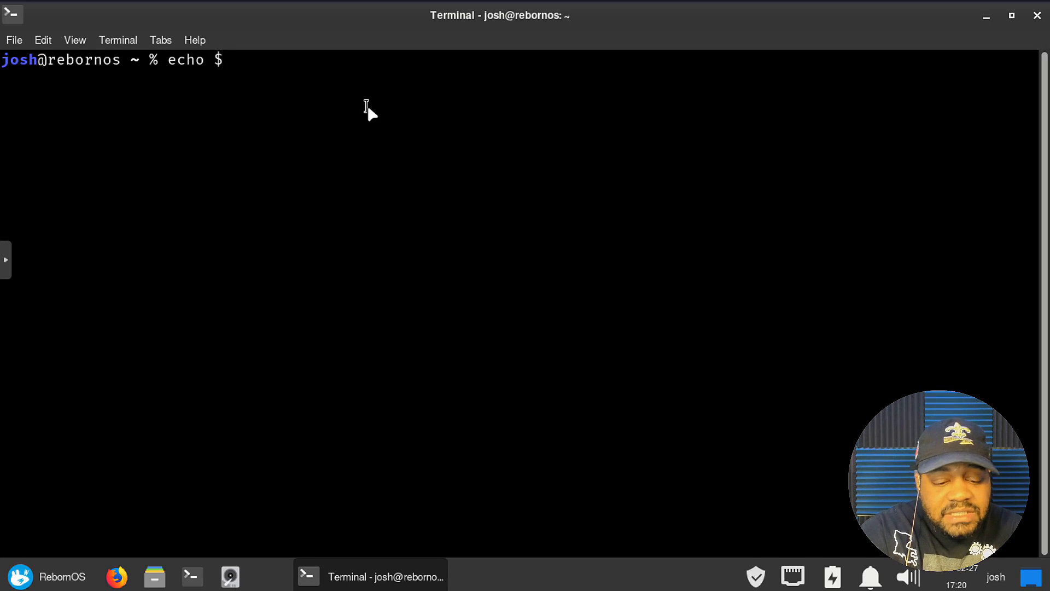
{"action": "key", "text": "Return"}
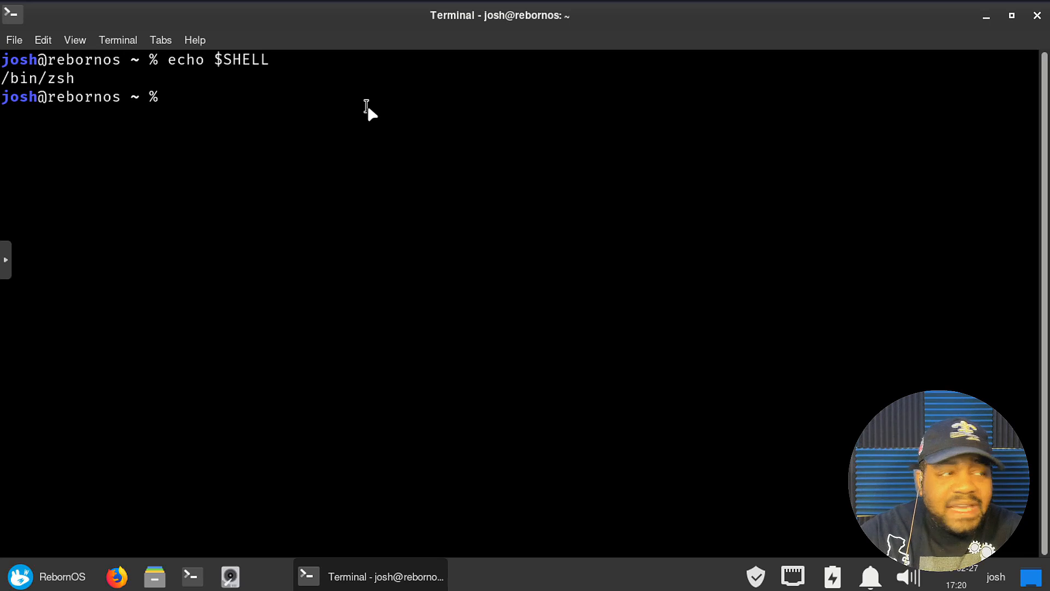
{"action": "type", "text": "echo $SHELL"}
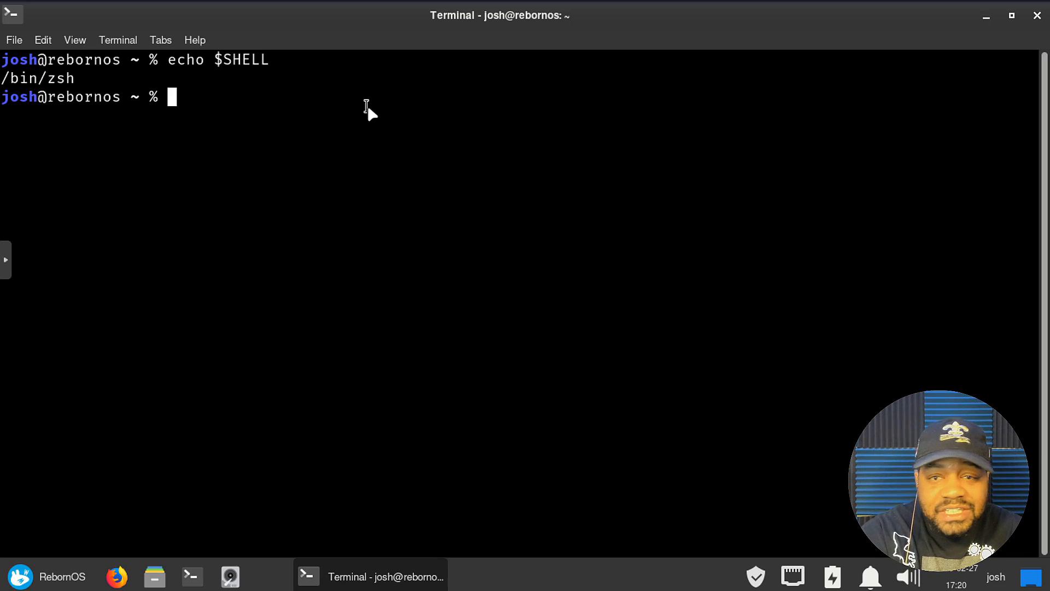
List the available shells with chsh -l and start a chsh -s command
{"action": "type", "text": "c"}
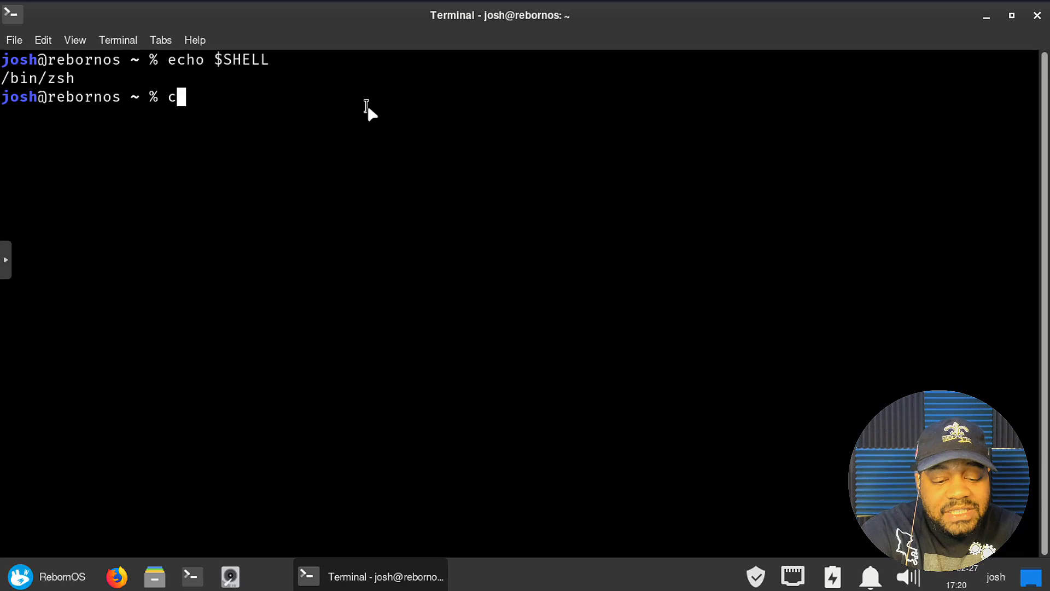
{"action": "type", "text": "hsh -l"}
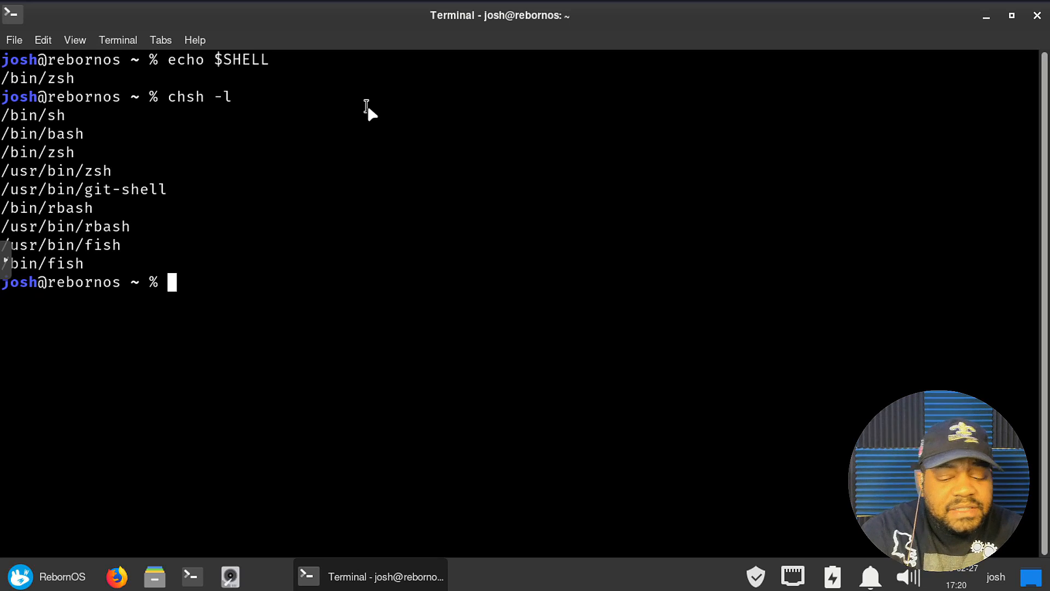
{"action": "type", "text": "chsh -"}
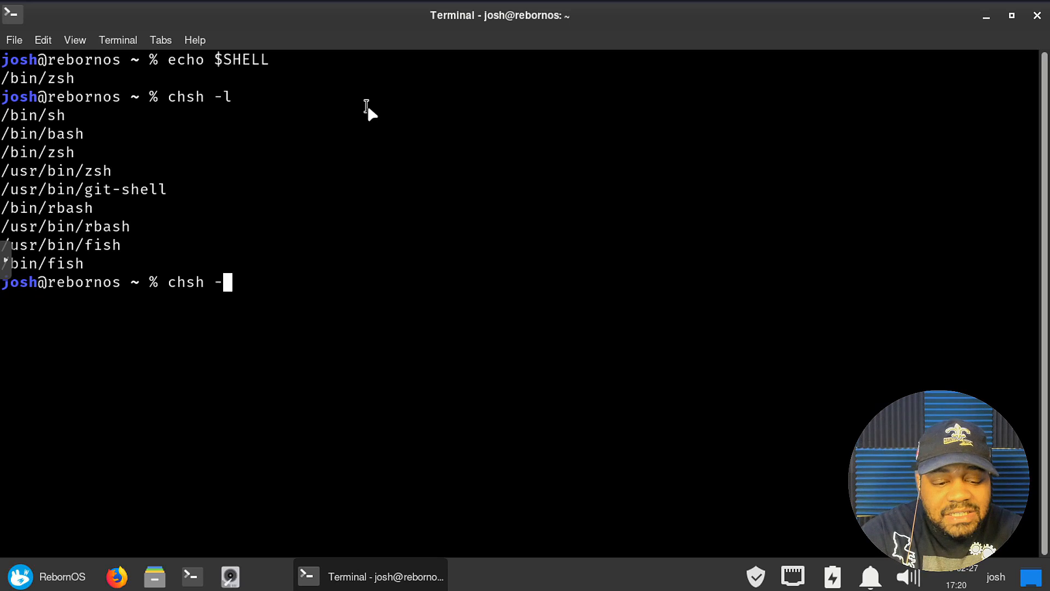
{"action": "type", "text": "s"}
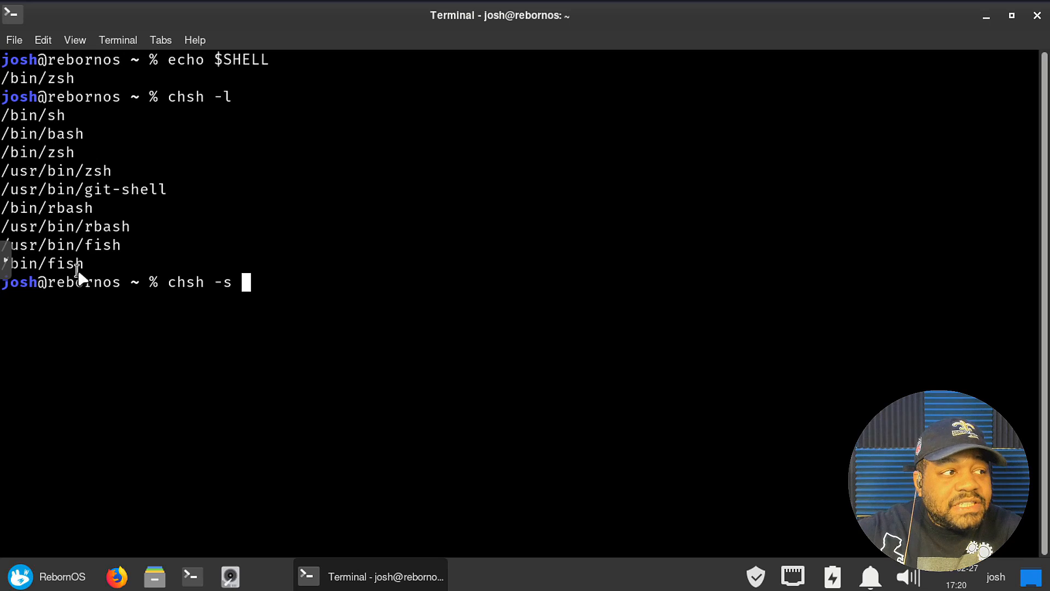
Paste /bin/fish into chsh -s, run it and confirm with the password so the shell changes
{"action": "double_click", "coordinate": [42, 264]}
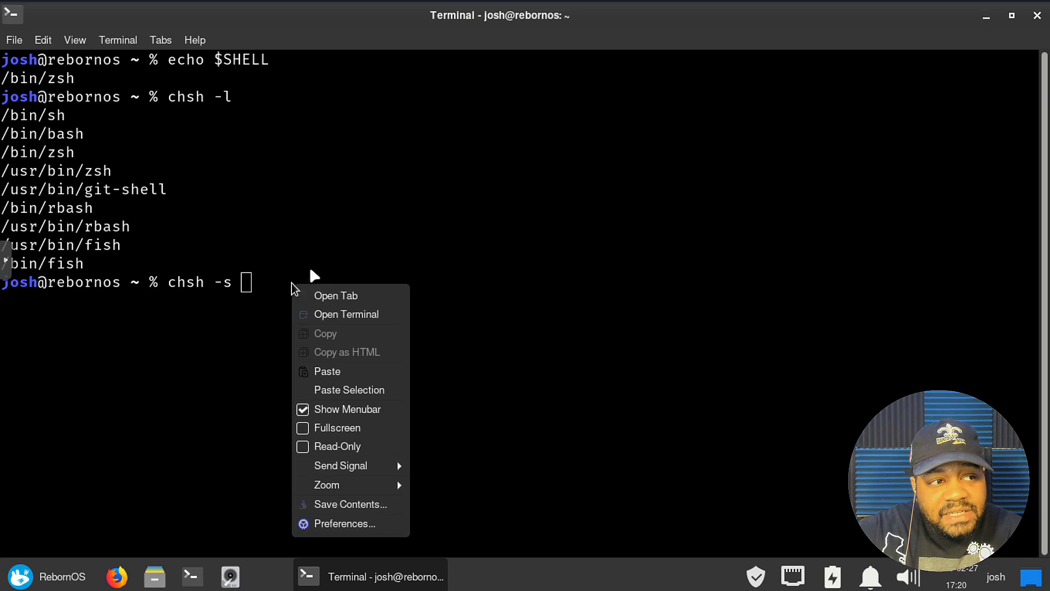
{"action": "left_click", "coordinate": [326, 371]}
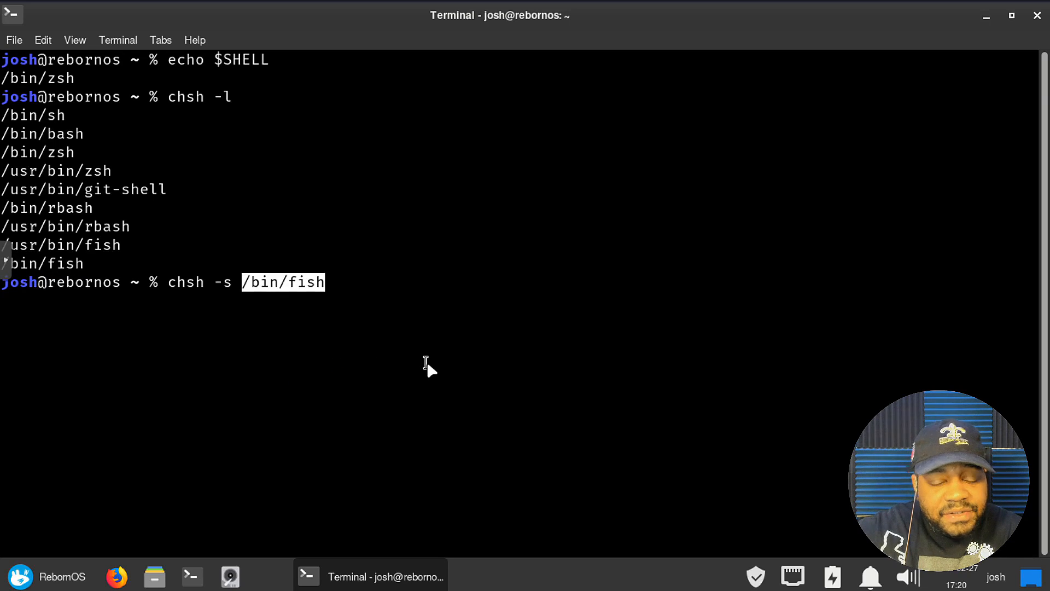
{"action": "key", "text": "Return"}
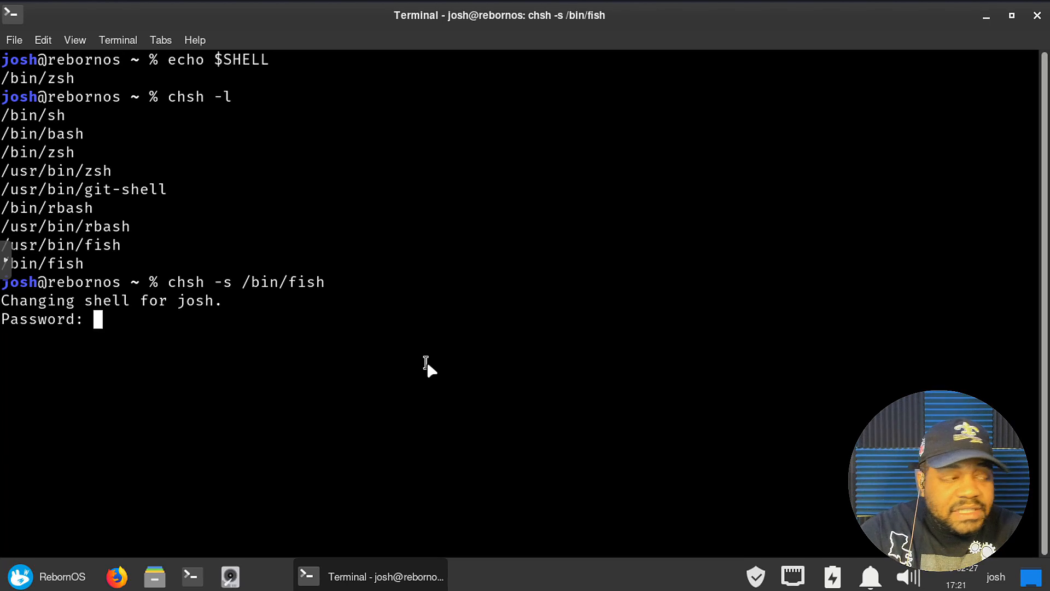
{"action": "key", "text": "Return"}
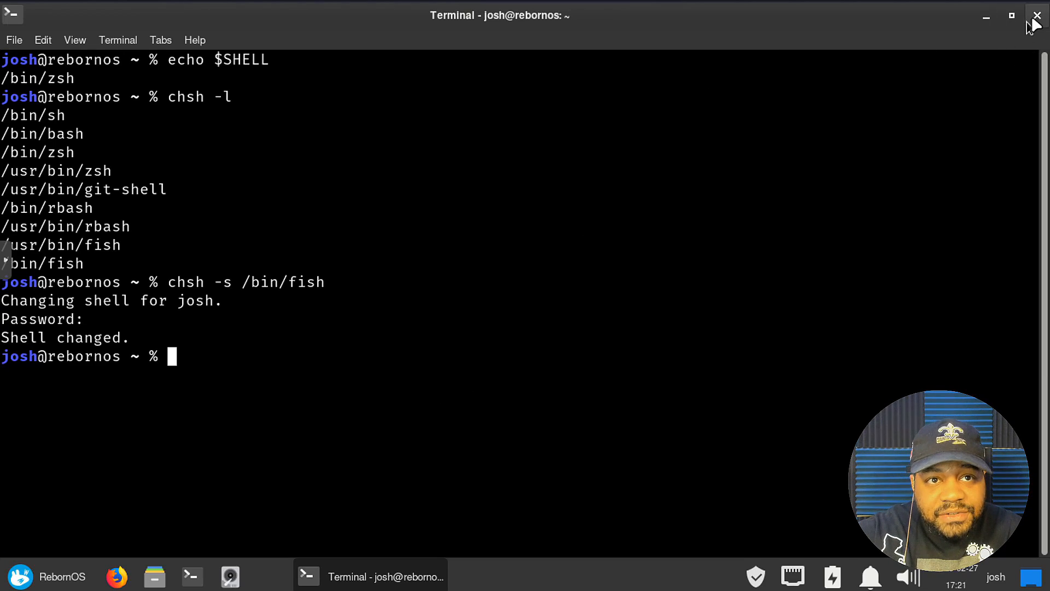
Close the terminal, sign back in at LightDM and launch a new terminal greeting with fish
{"action": "left_click", "coordinate": [1036, 14]}
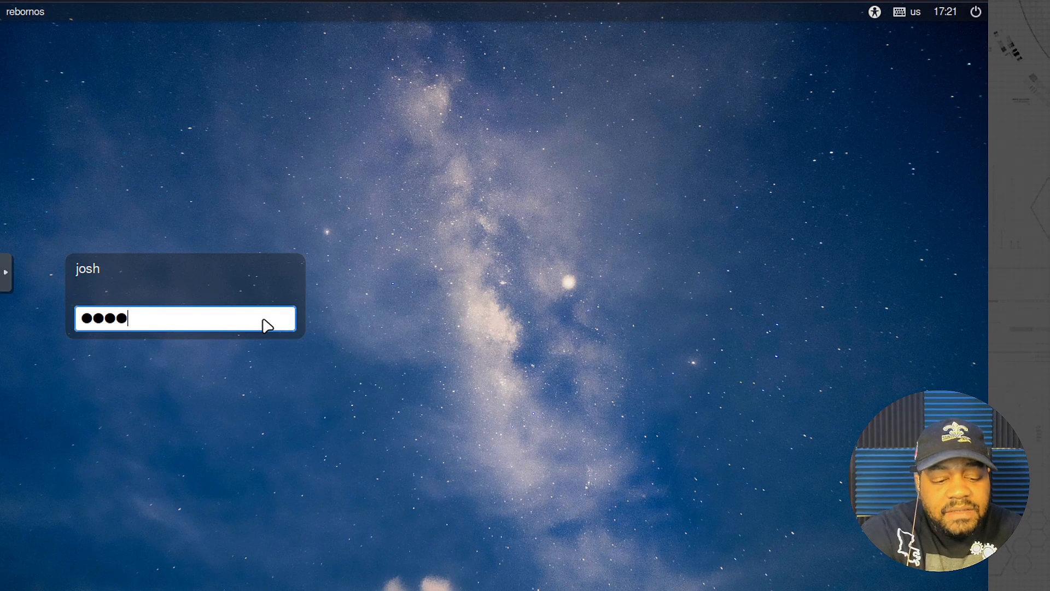
{"action": "key", "text": "Return"}
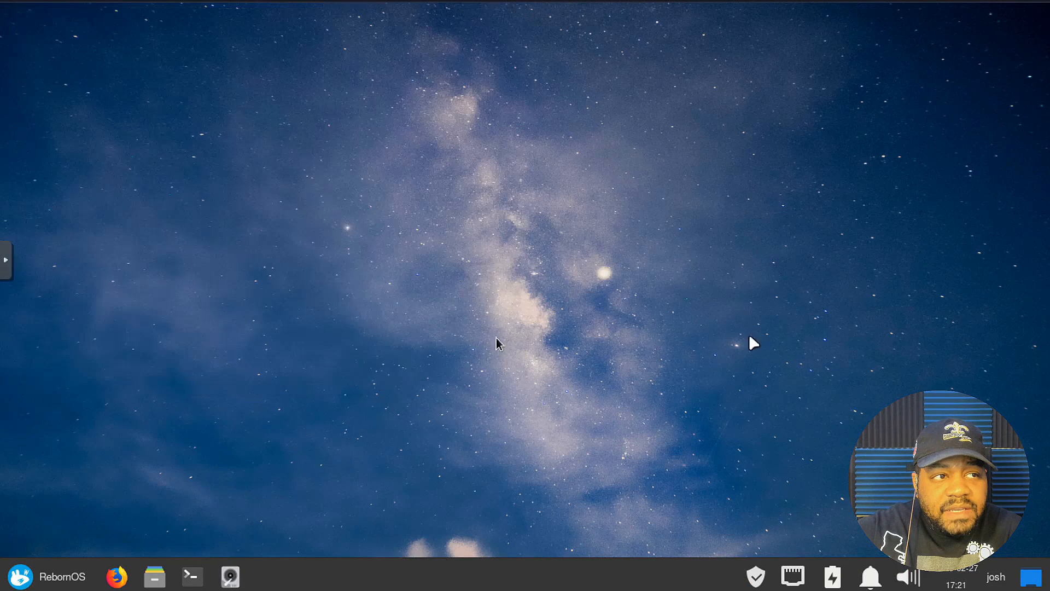
{"action": "left_click", "coordinate": [191, 576]}
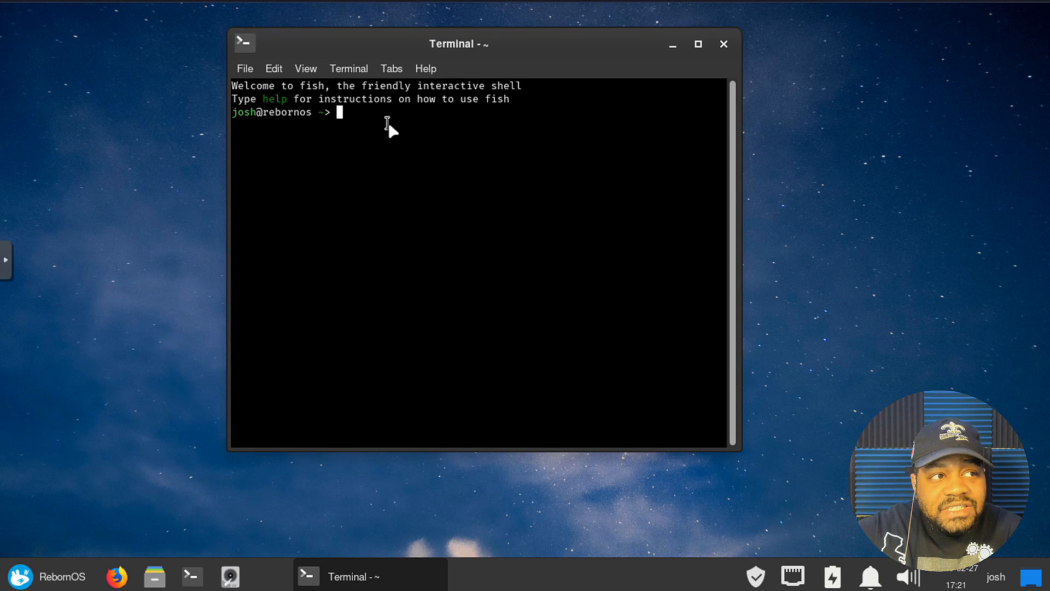
{"action": "mouse_move", "coordinate": [302, 77]}
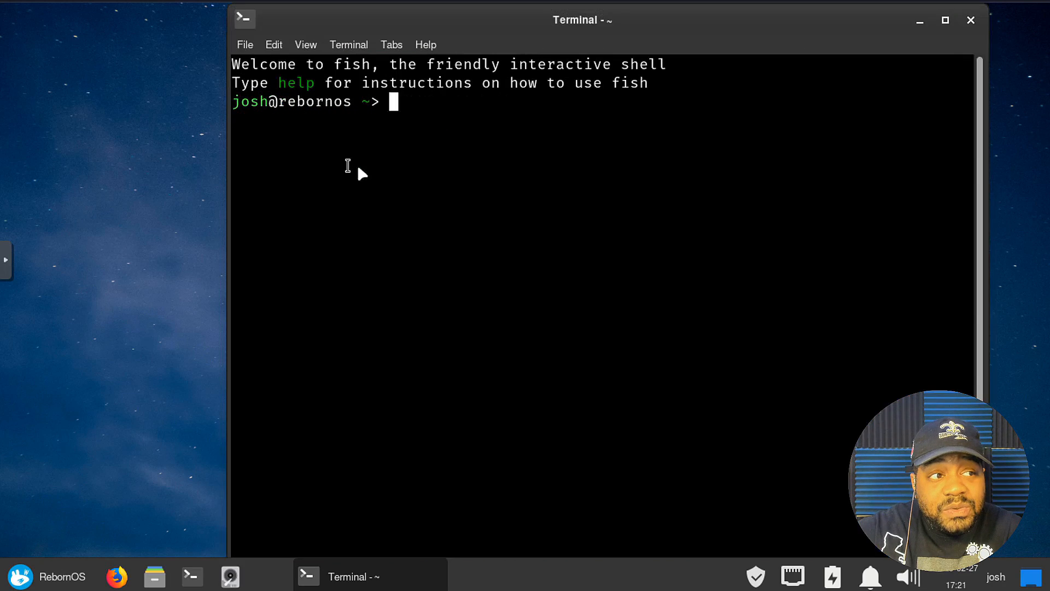
Maximize the fish-welcomed terminal so it fills the screen
{"action": "left_click", "coordinate": [945, 20]}
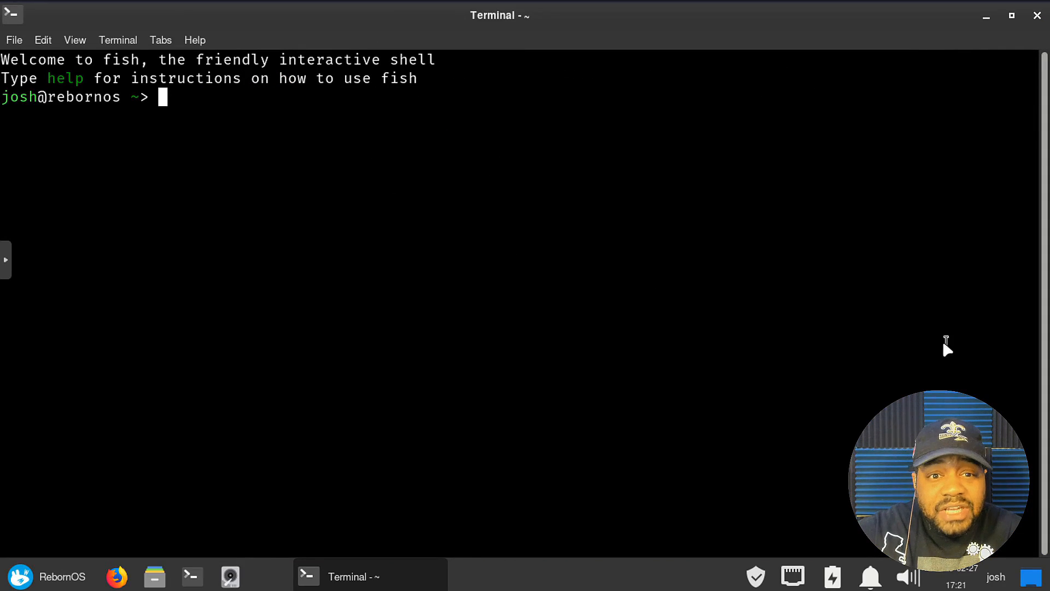
{"action": "mouse_move", "coordinate": [302, 114]}
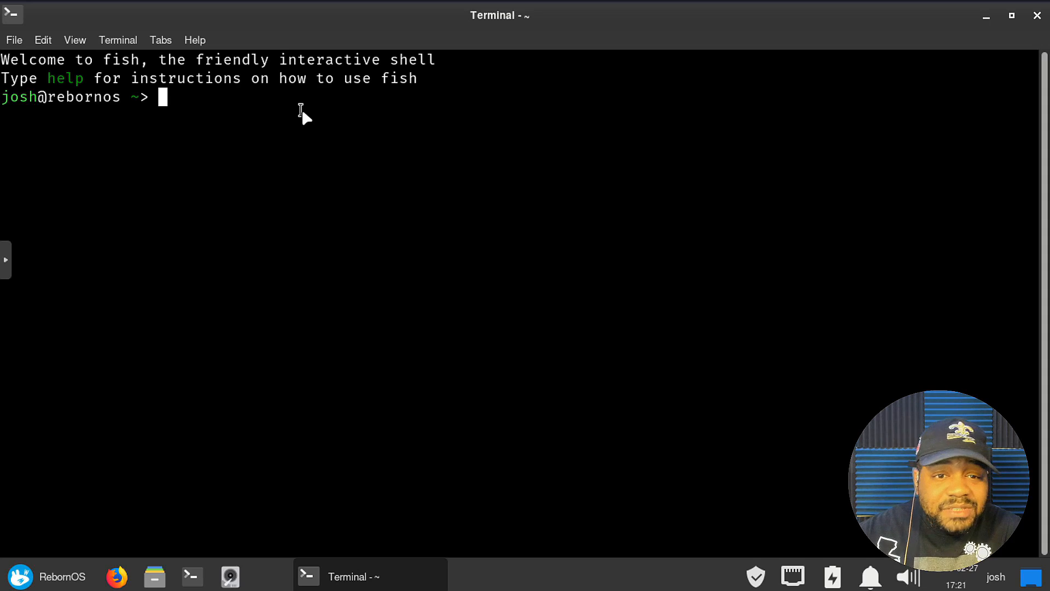
{"action": "mouse_move", "coordinate": [216, 144]}
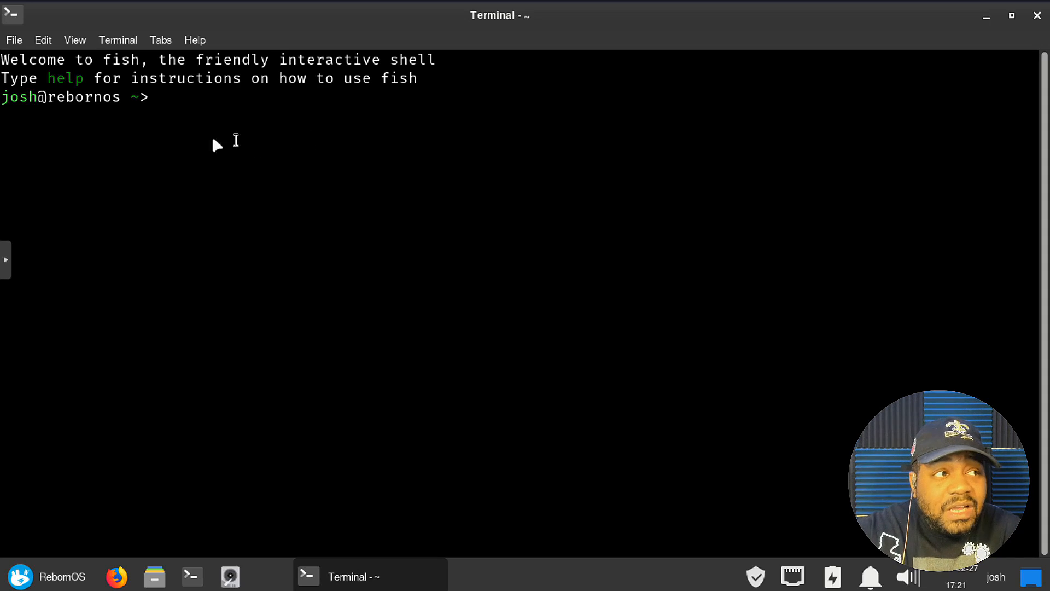
{"action": "mouse_move", "coordinate": [1030, 328]}
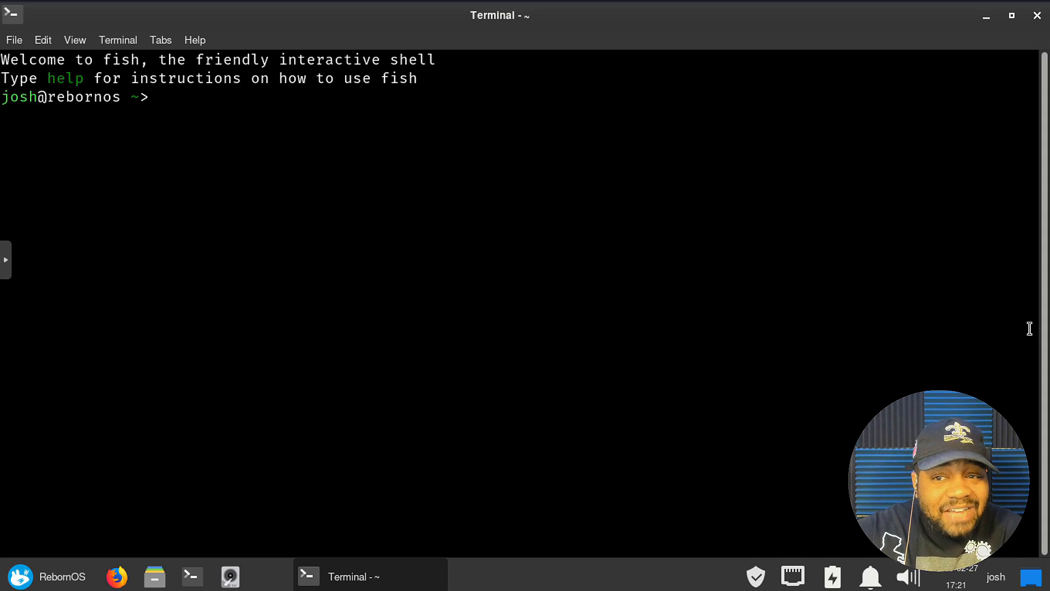